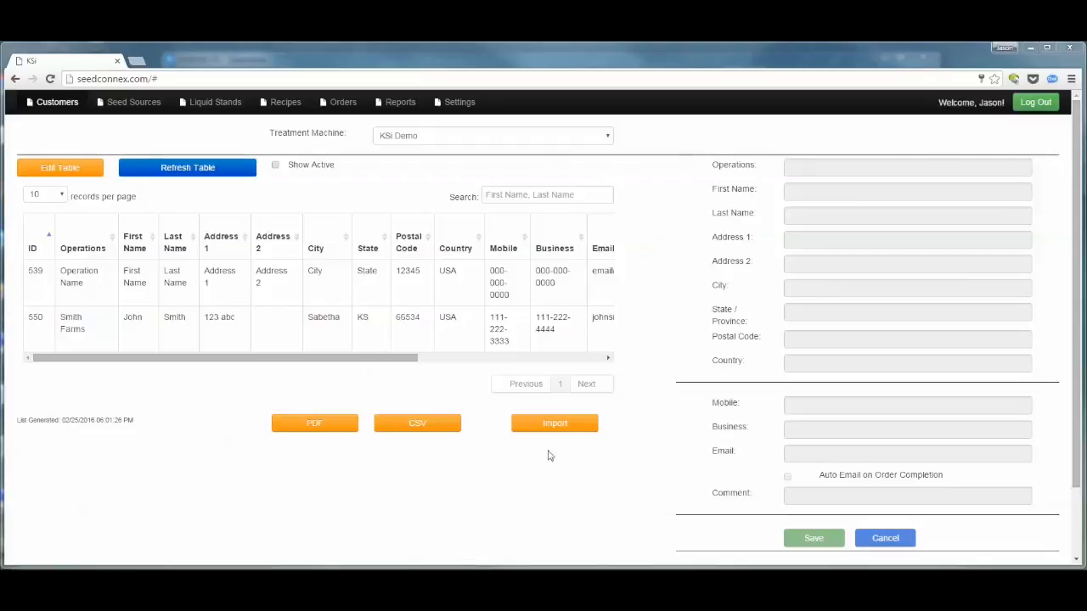
Start a customer import from the Customers page to bring up the Open dialog.
{"action": "left_click", "coordinate": [553, 423]}
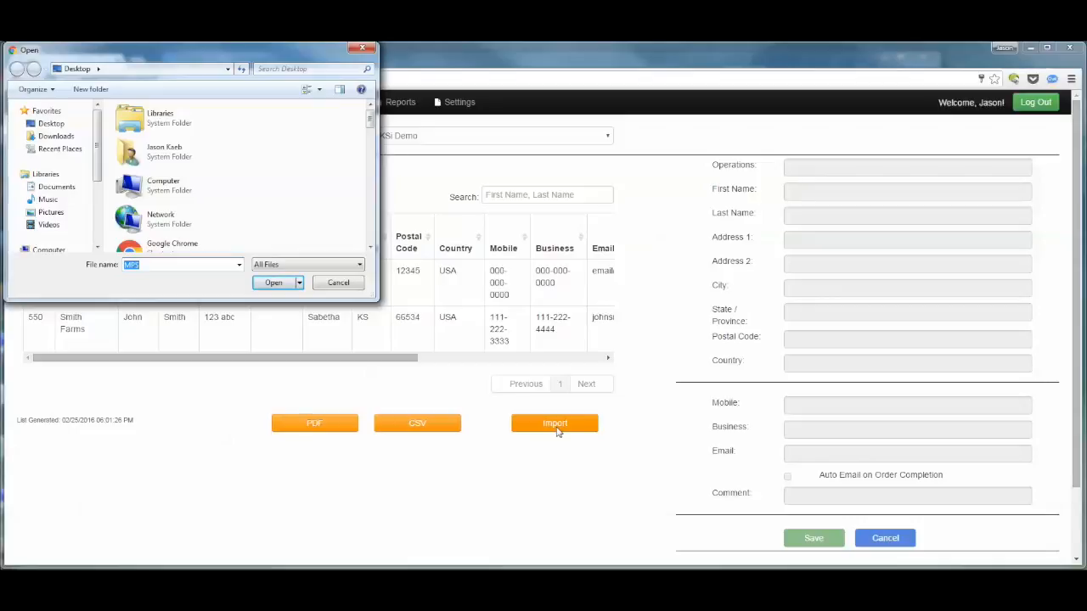
{"action": "mouse_move", "coordinate": [448, 332]}
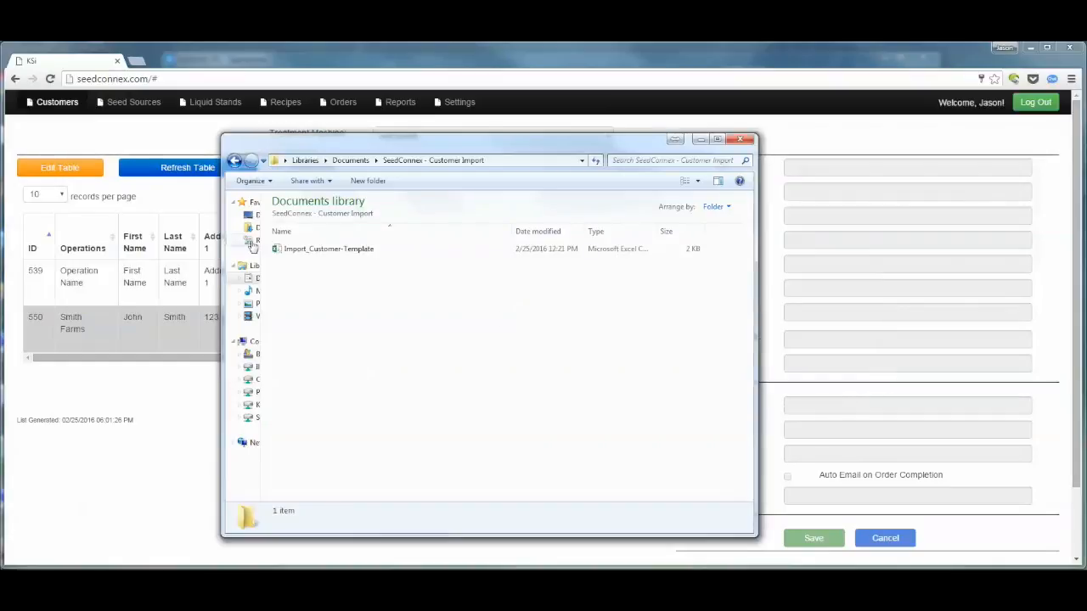
{"action": "mouse_move", "coordinate": [328, 249]}
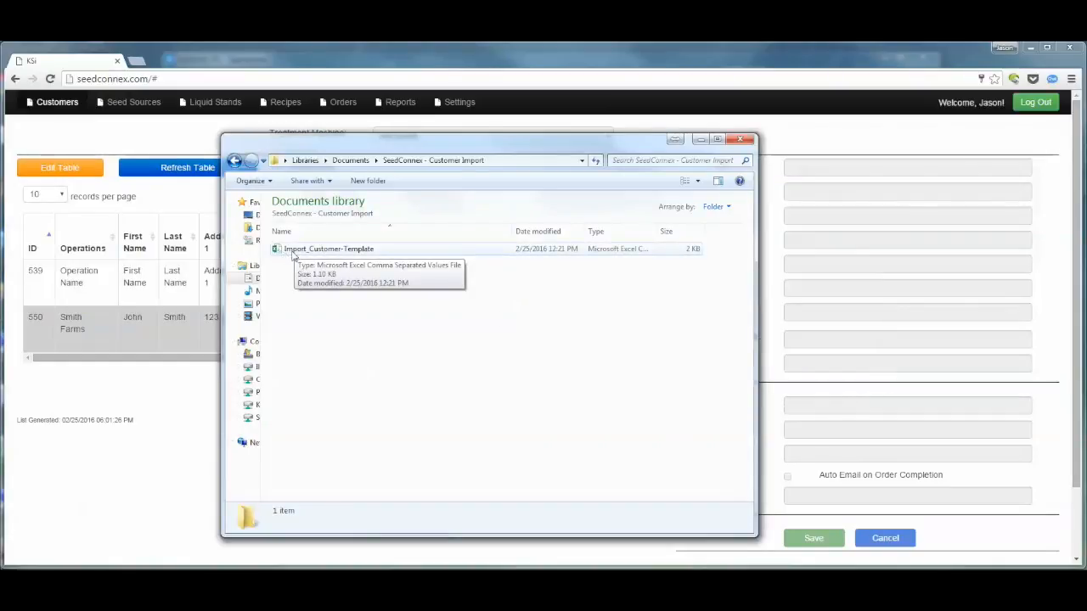
{"action": "mouse_move", "coordinate": [321, 257]}
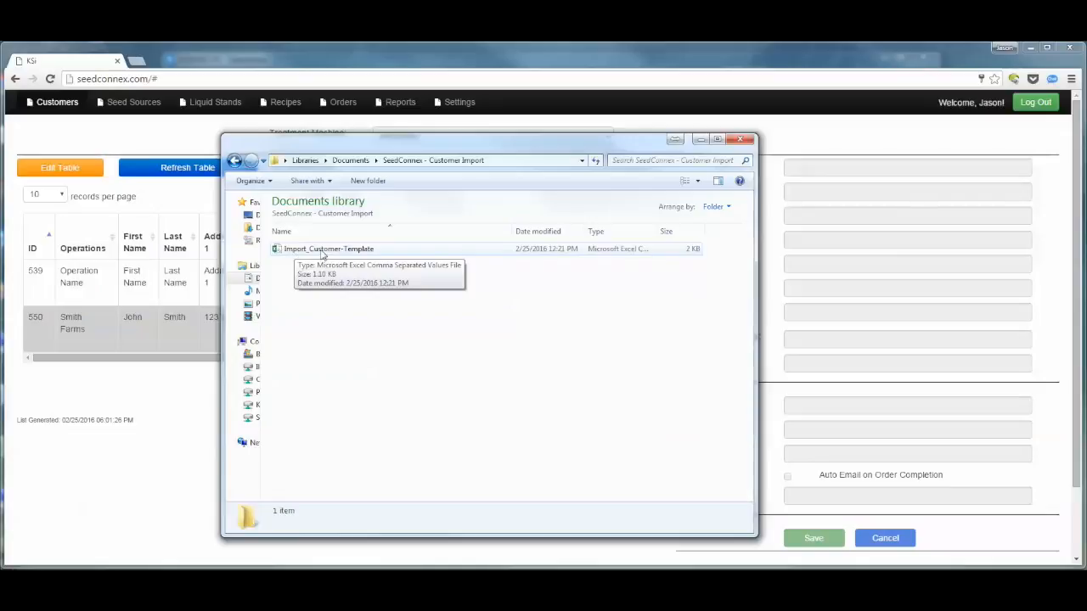
Open Import_Customer-Template in Excel from the SeedConnex - Customer Import folder.
{"action": "double_click", "coordinate": [328, 249]}
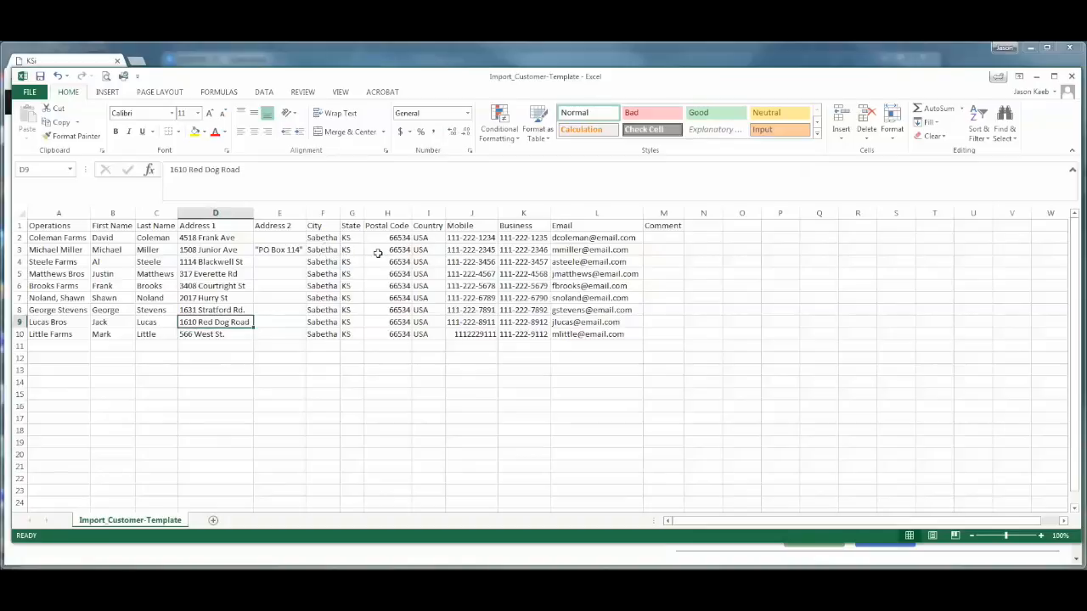
{"action": "mouse_move", "coordinate": [435, 253]}
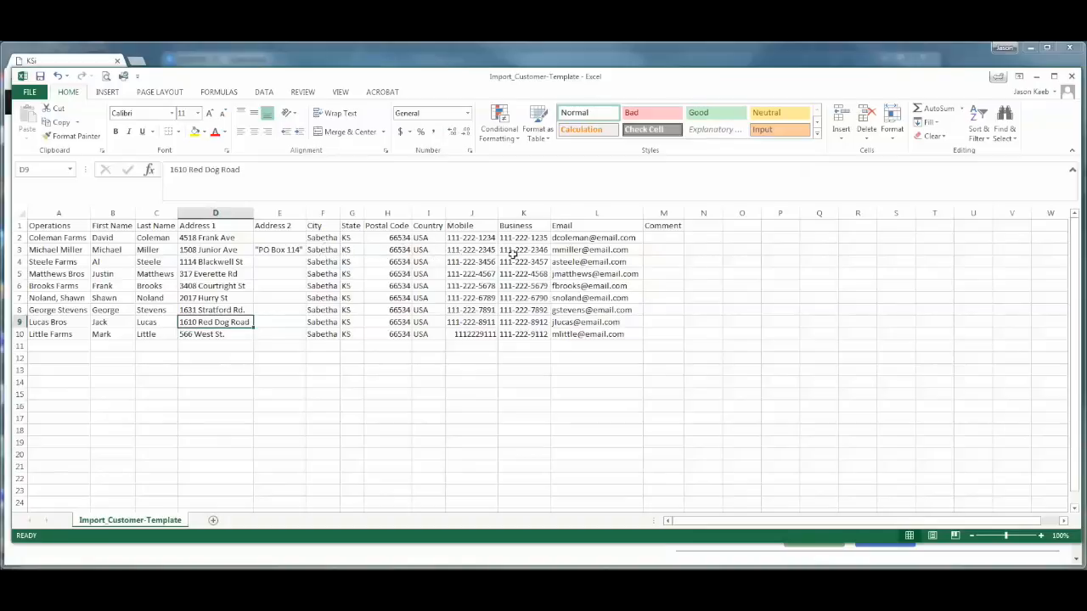
{"action": "mouse_move", "coordinate": [666, 246]}
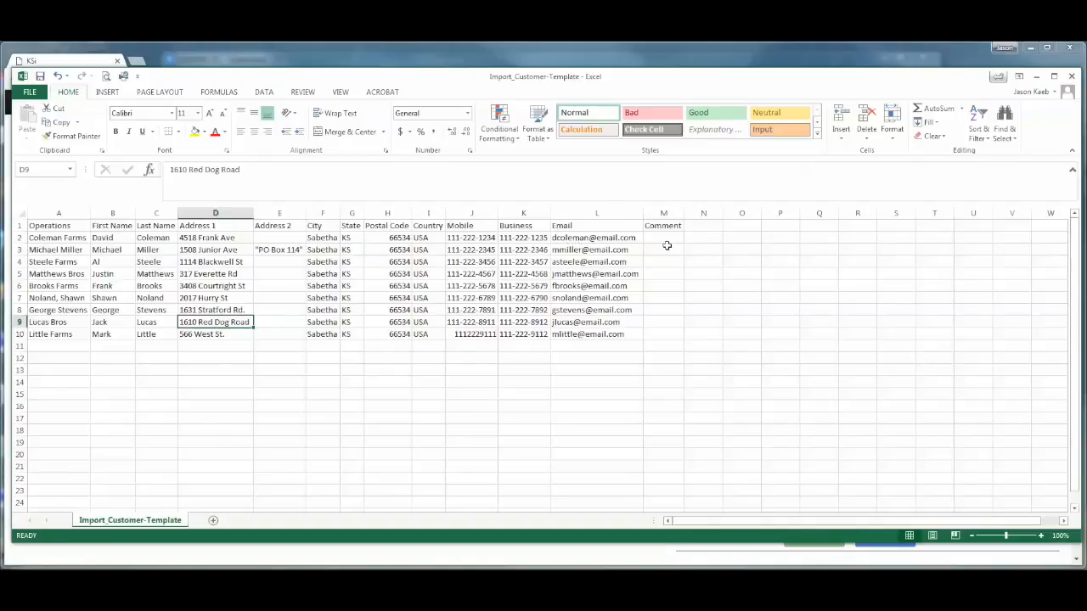
{"action": "mouse_move", "coordinate": [661, 237]}
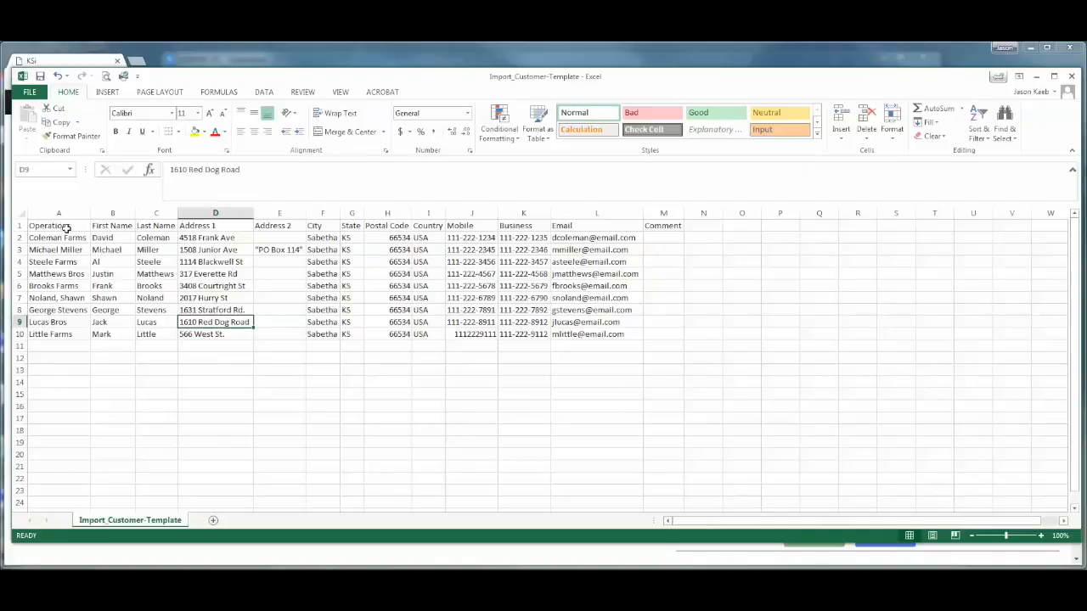
{"action": "mouse_move", "coordinate": [73, 252]}
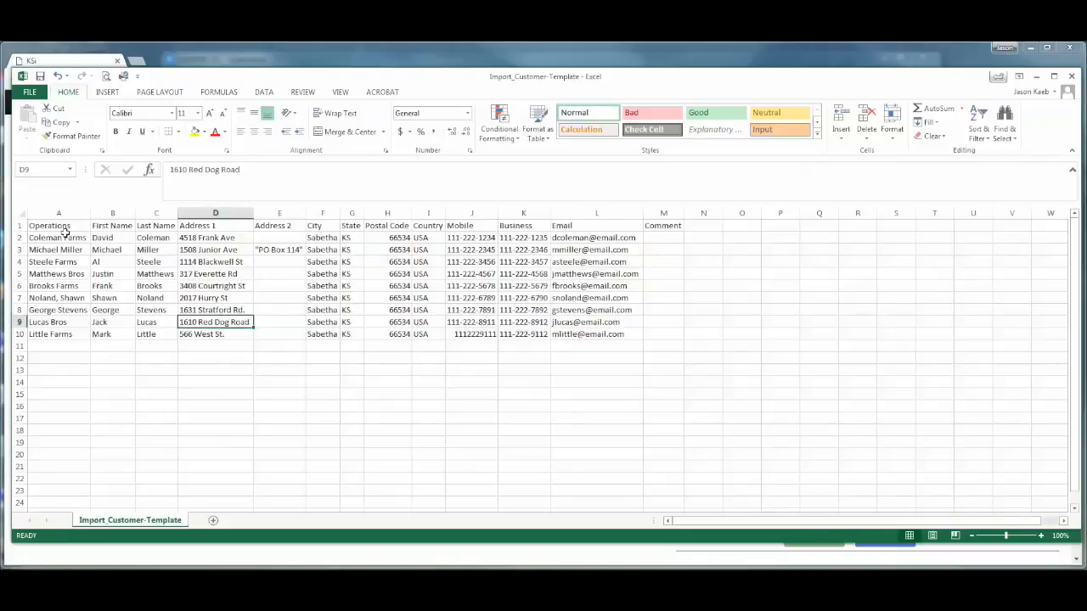
{"action": "mouse_move", "coordinate": [46, 317]}
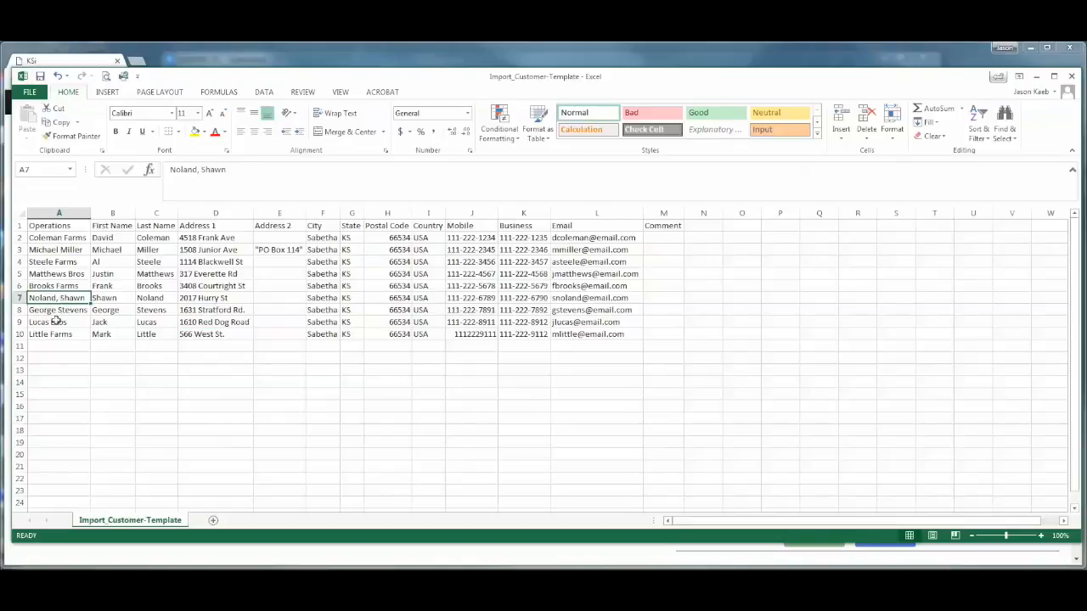
{"action": "left_click", "coordinate": [58, 310]}
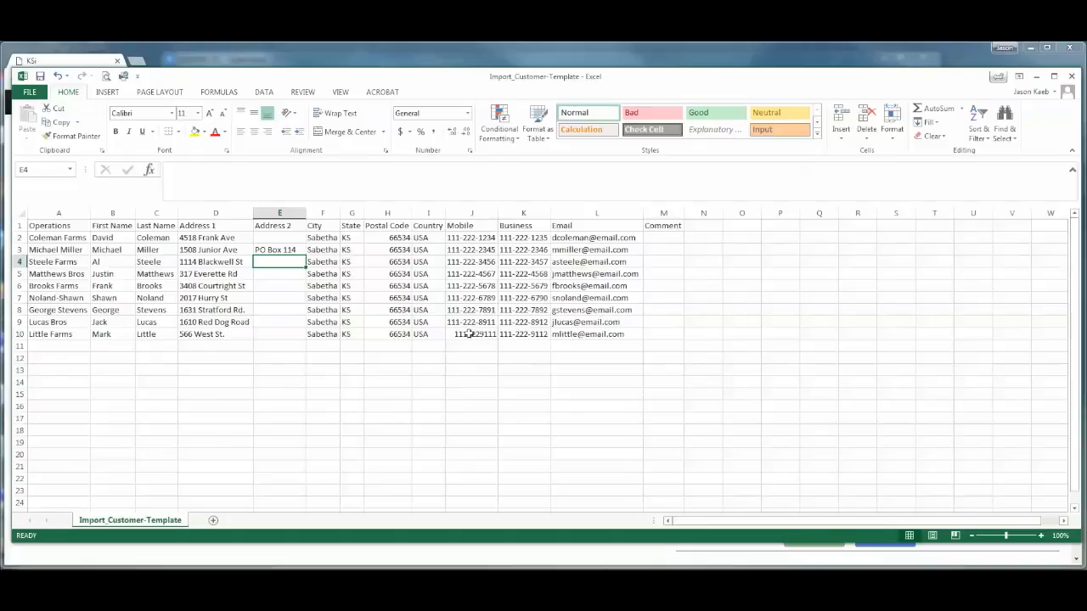
{"action": "double_click", "coordinate": [471, 334]}
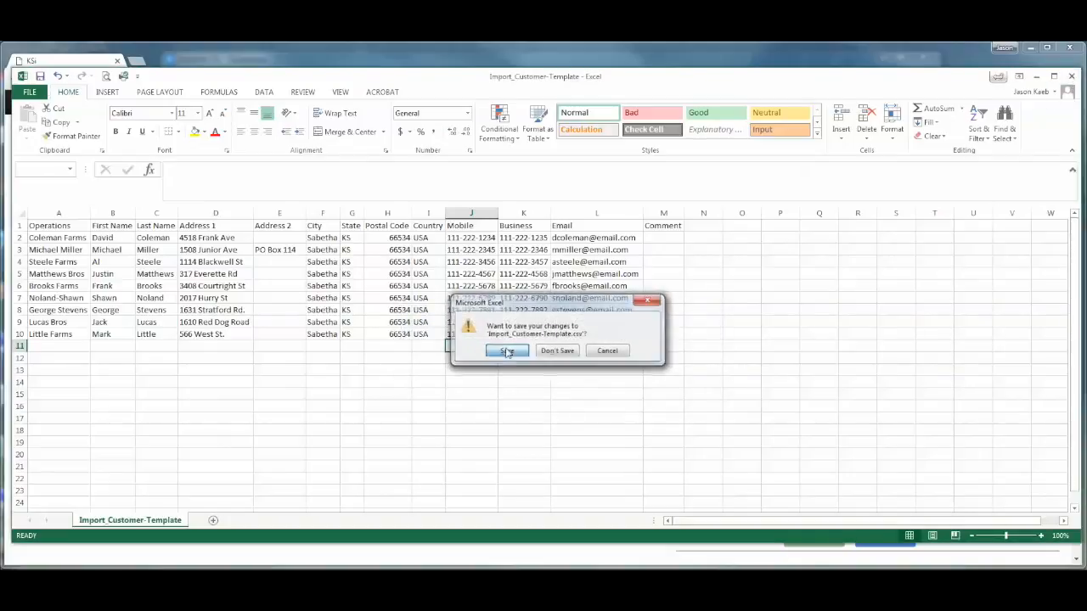
Save the edited template as CSV (Comma delimited) while closing Excel.
{"action": "left_click", "coordinate": [507, 351]}
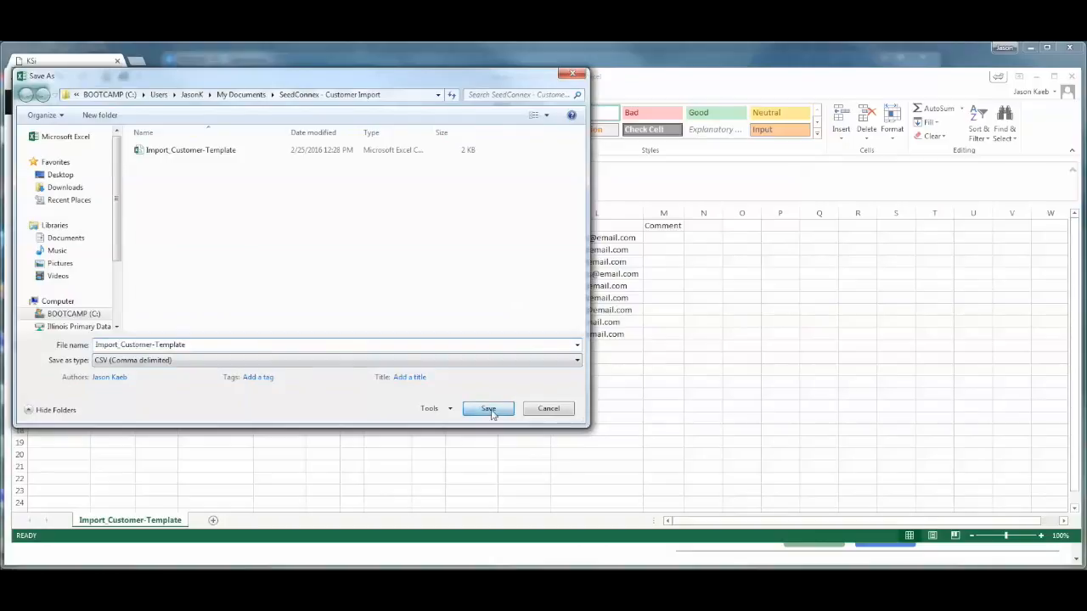
{"action": "left_click", "coordinate": [488, 408]}
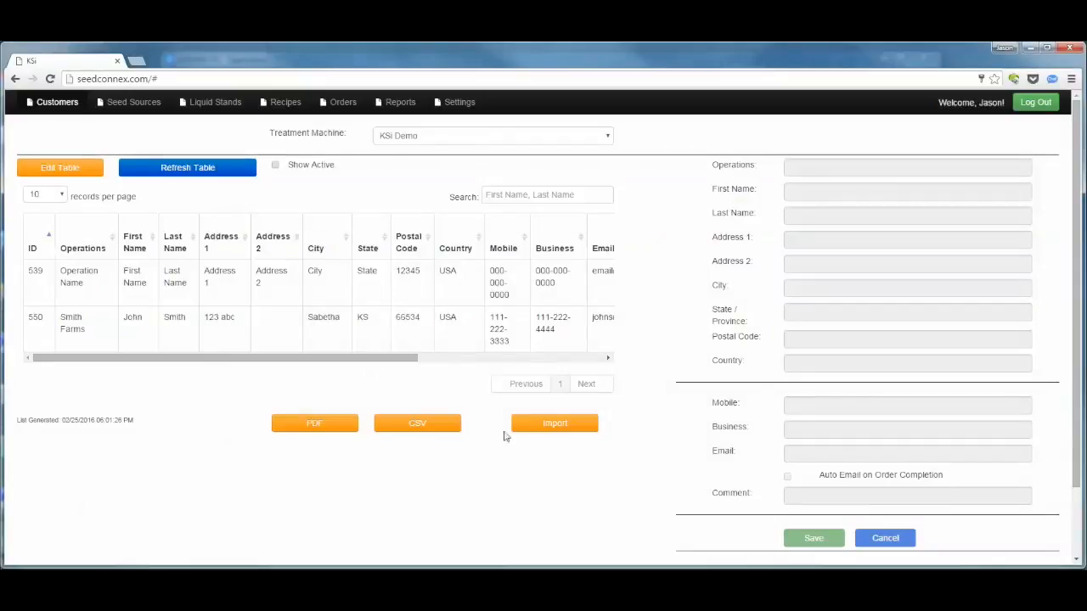
Select Import_Customer-Template from Documents > SeedConnex - Customer Import for import.
{"action": "left_click", "coordinate": [554, 423]}
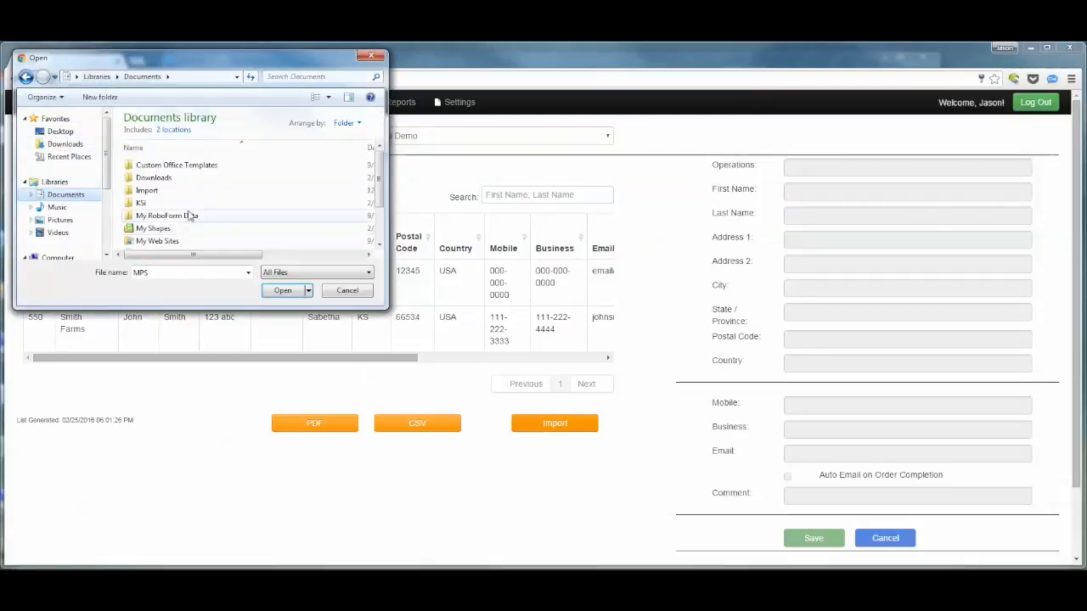
{"action": "left_click", "coordinate": [167, 215]}
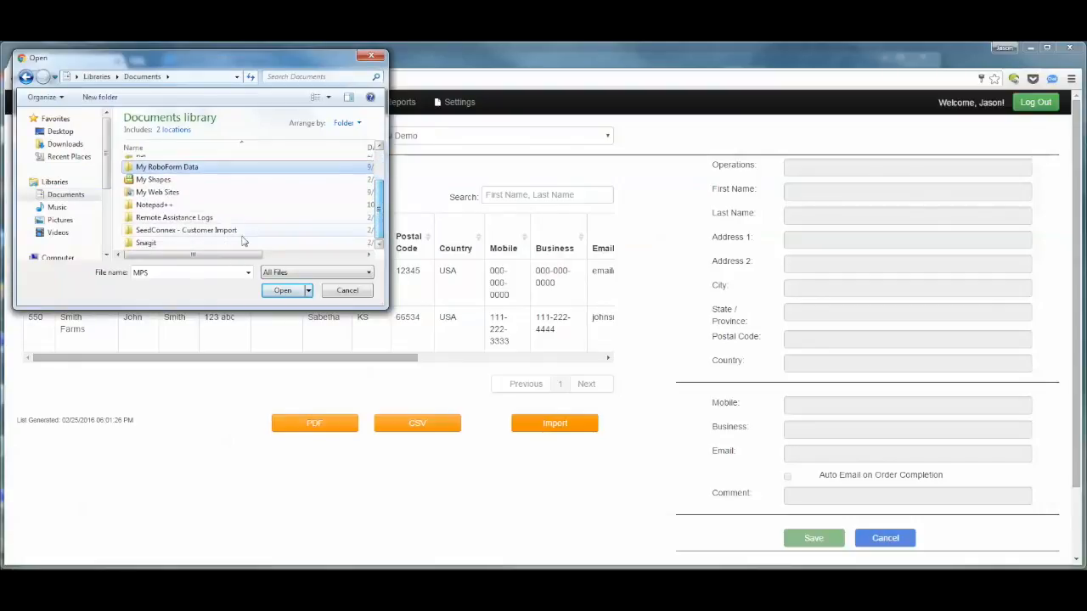
{"action": "double_click", "coordinate": [185, 230]}
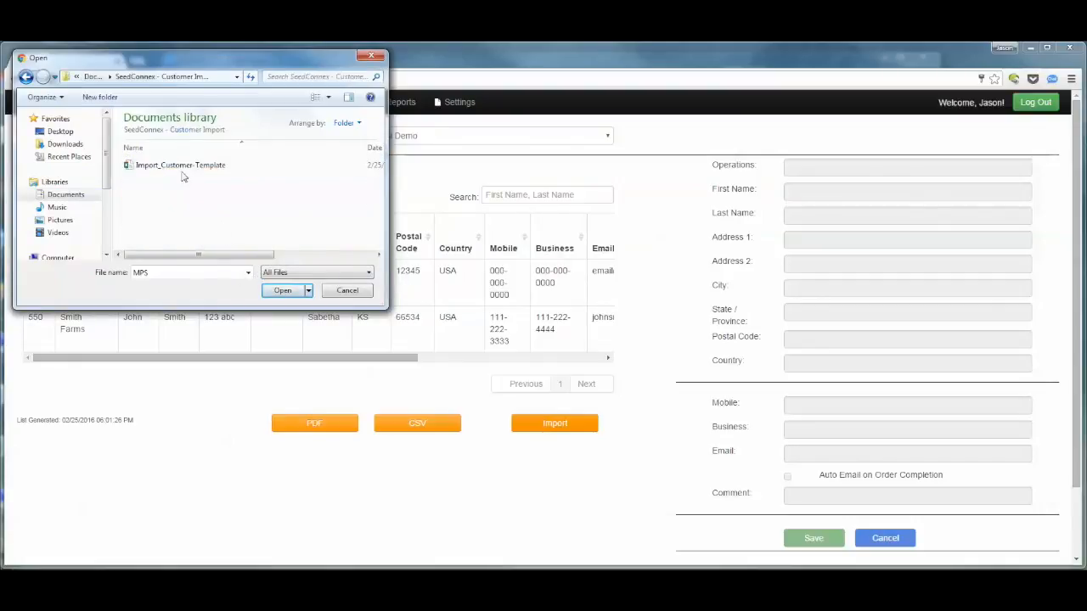
{"action": "mouse_move", "coordinate": [174, 165]}
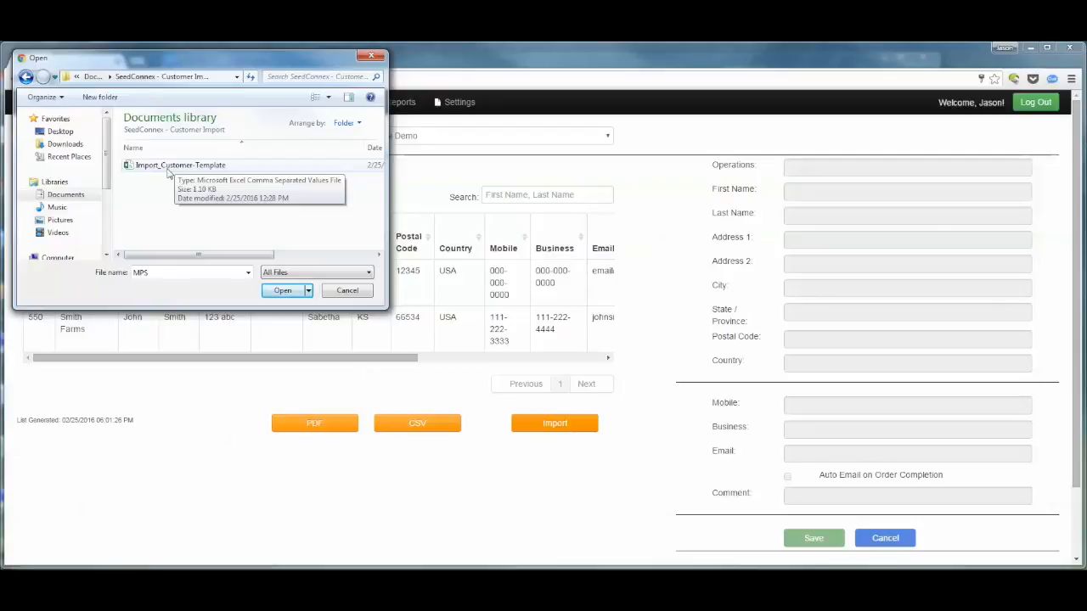
{"action": "left_click", "coordinate": [180, 164]}
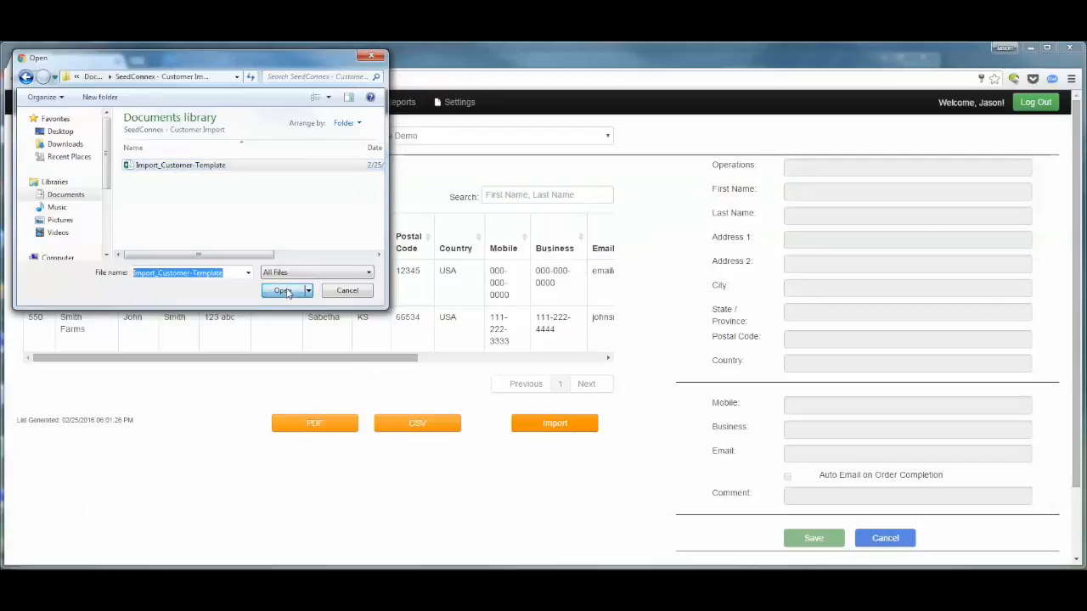
Load the template into the import dialog, keeping Operations mapped to Operations.
{"action": "left_click", "coordinate": [283, 290]}
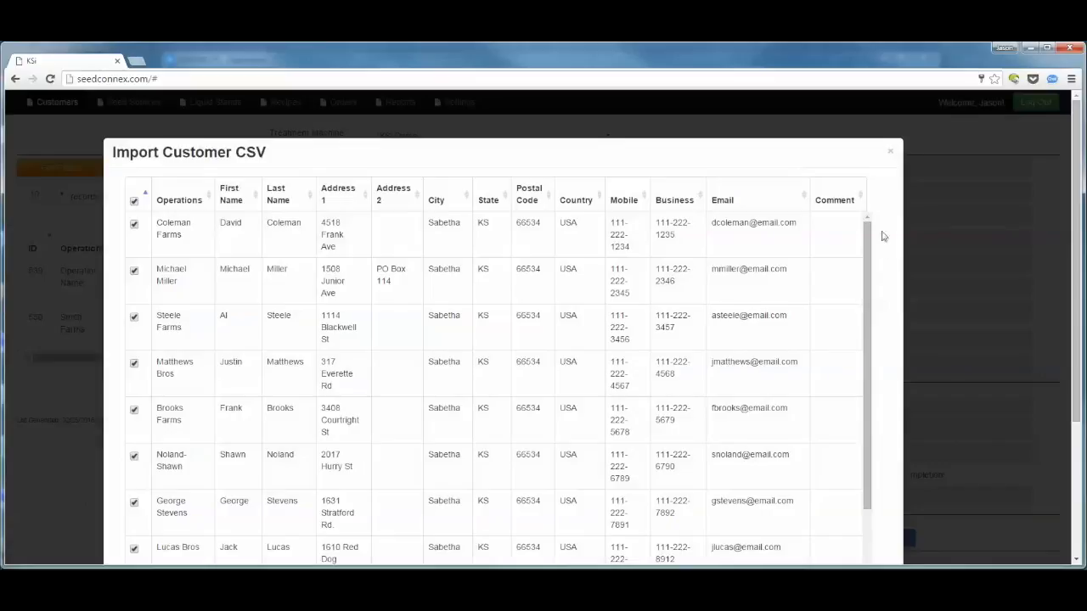
{"action": "mouse_move", "coordinate": [1073, 157]}
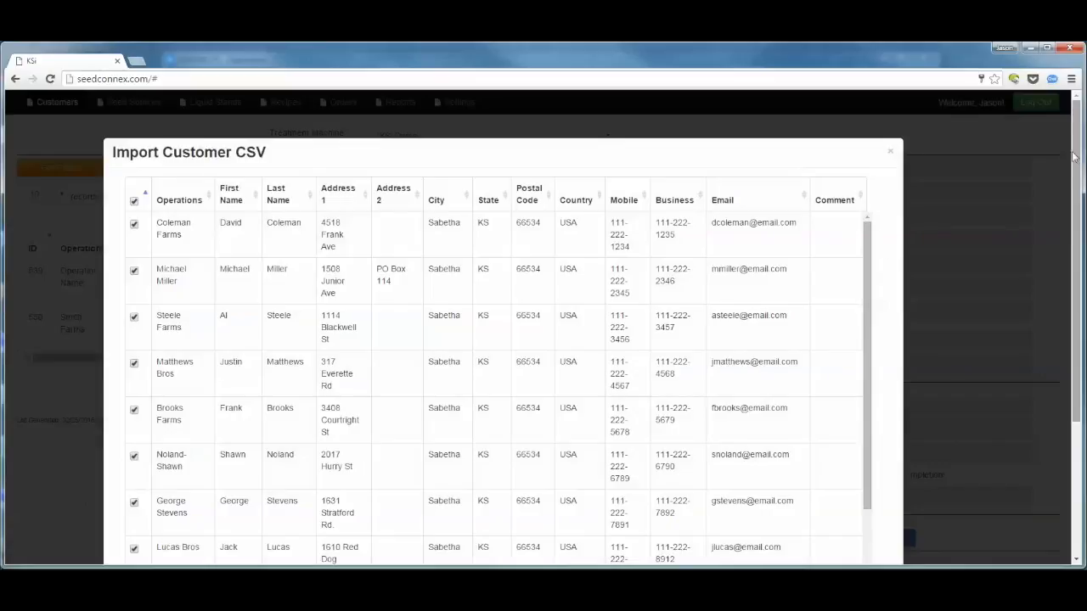
{"action": "mouse_move", "coordinate": [1076, 157]}
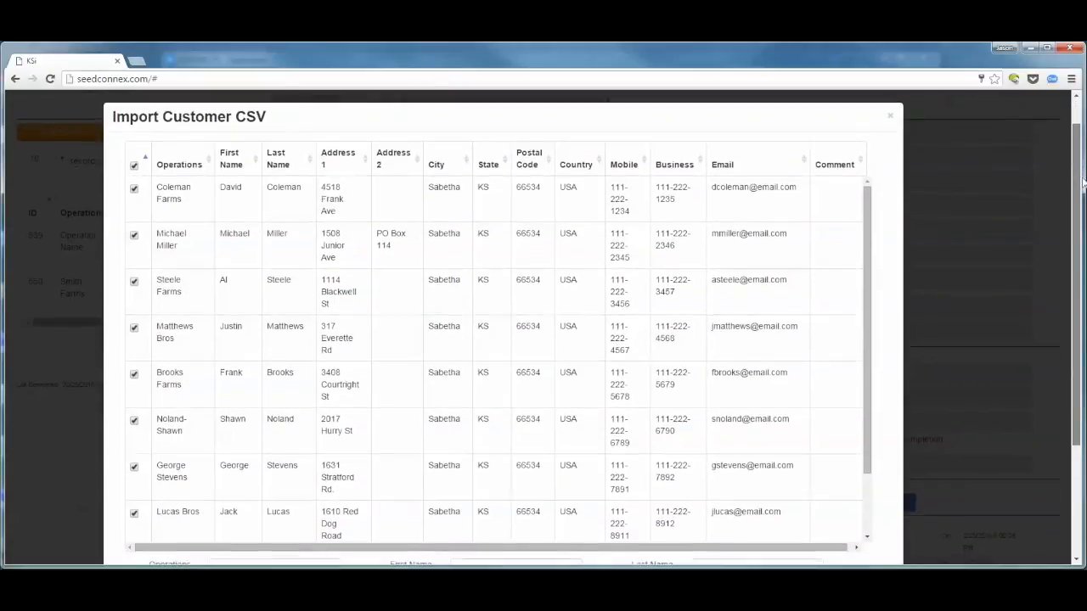
{"action": "scroll", "scroll_direction": "down", "scroll_amount": 3}
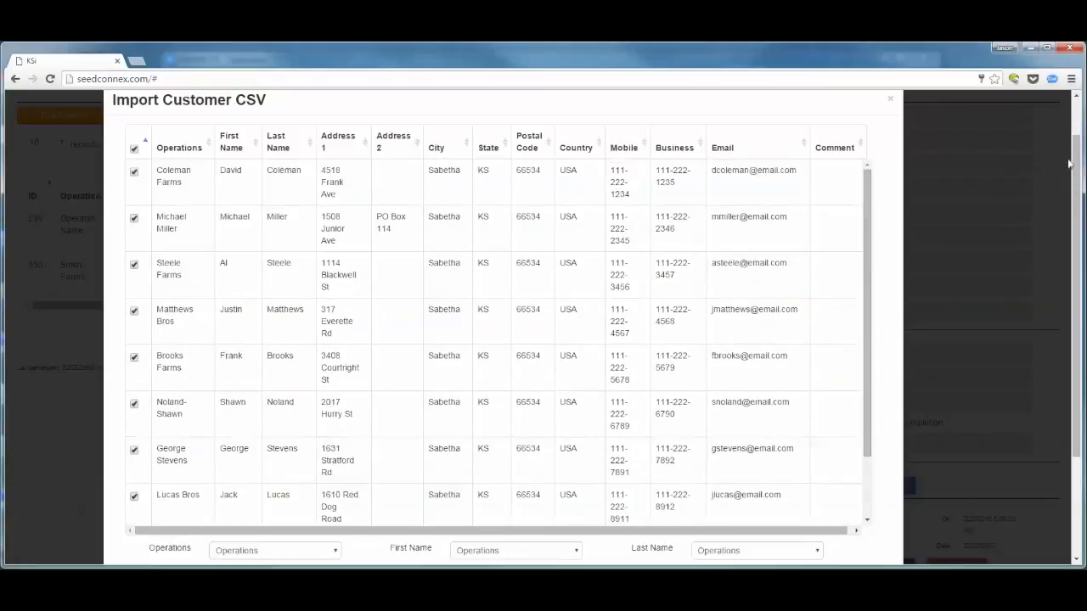
{"action": "scroll", "scroll_direction": "down", "scroll_amount": 3}
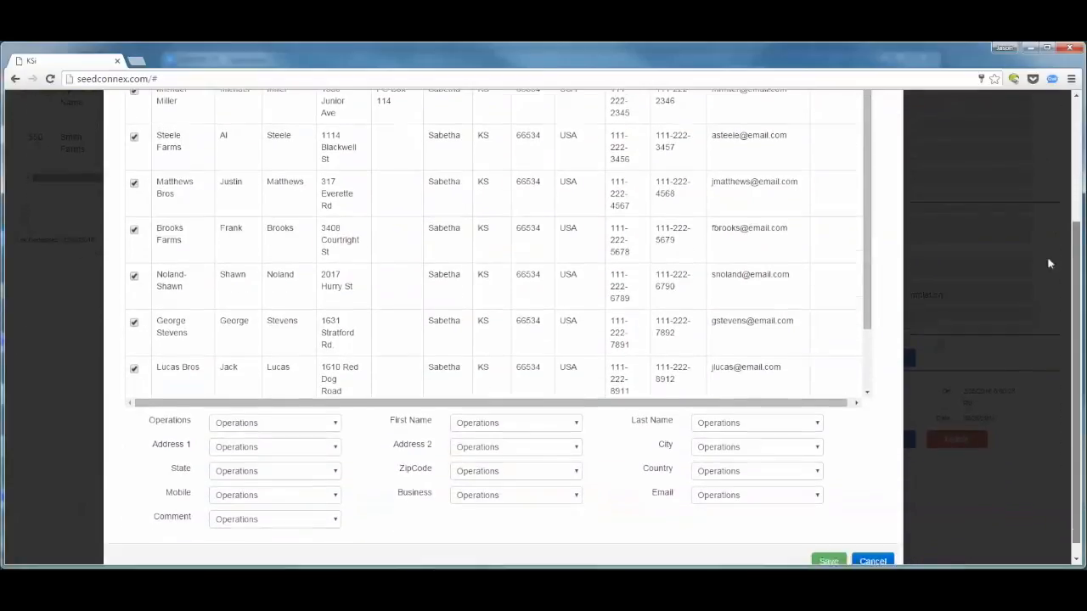
{"action": "scroll", "scroll_direction": "down", "scroll_amount": 3}
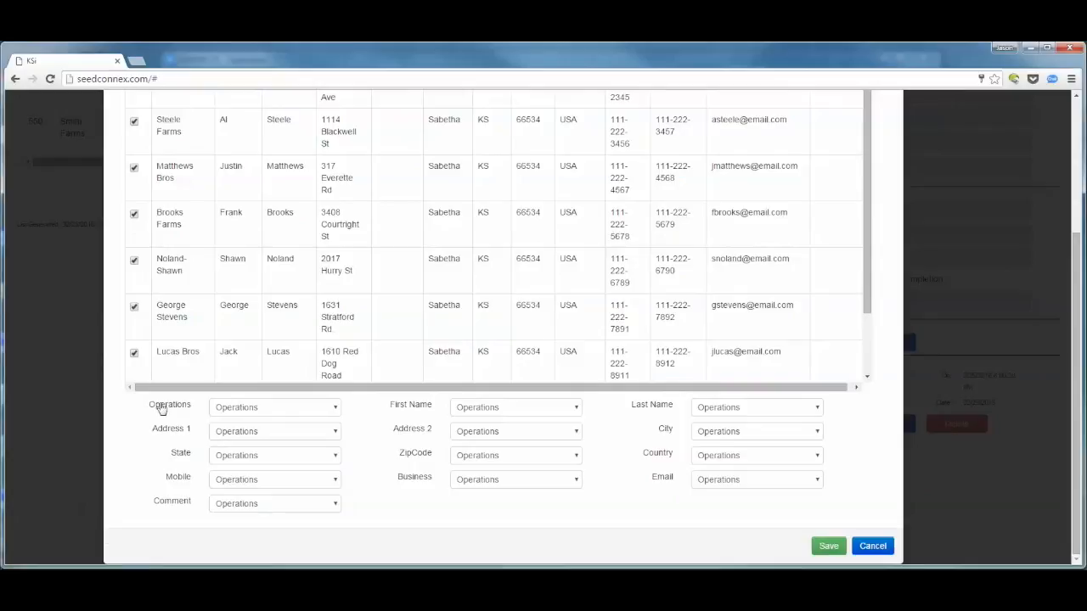
{"action": "mouse_move", "coordinate": [176, 431]}
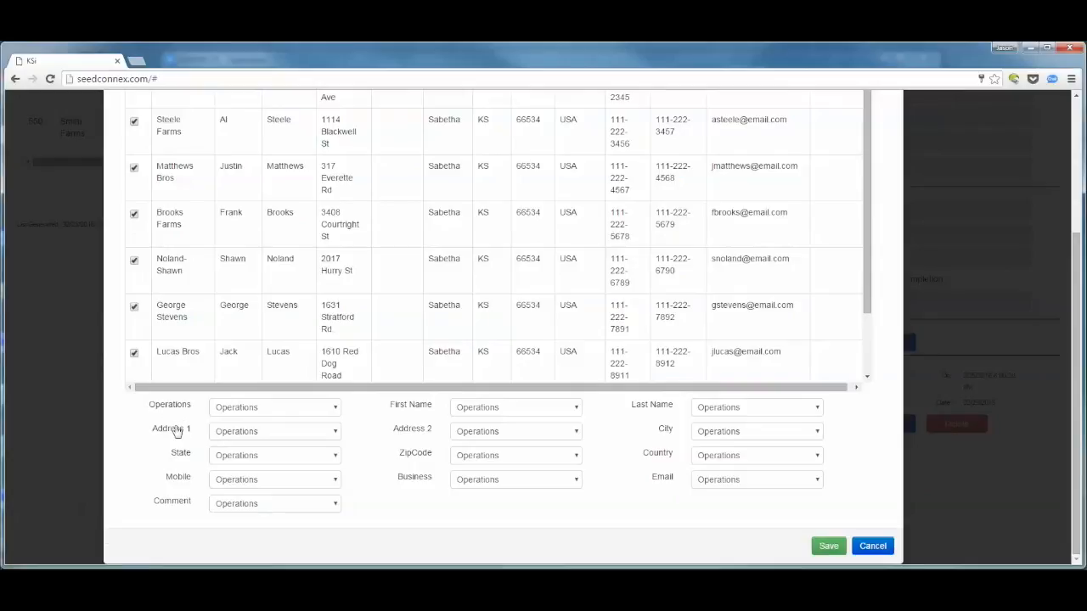
{"action": "left_click", "coordinate": [274, 407]}
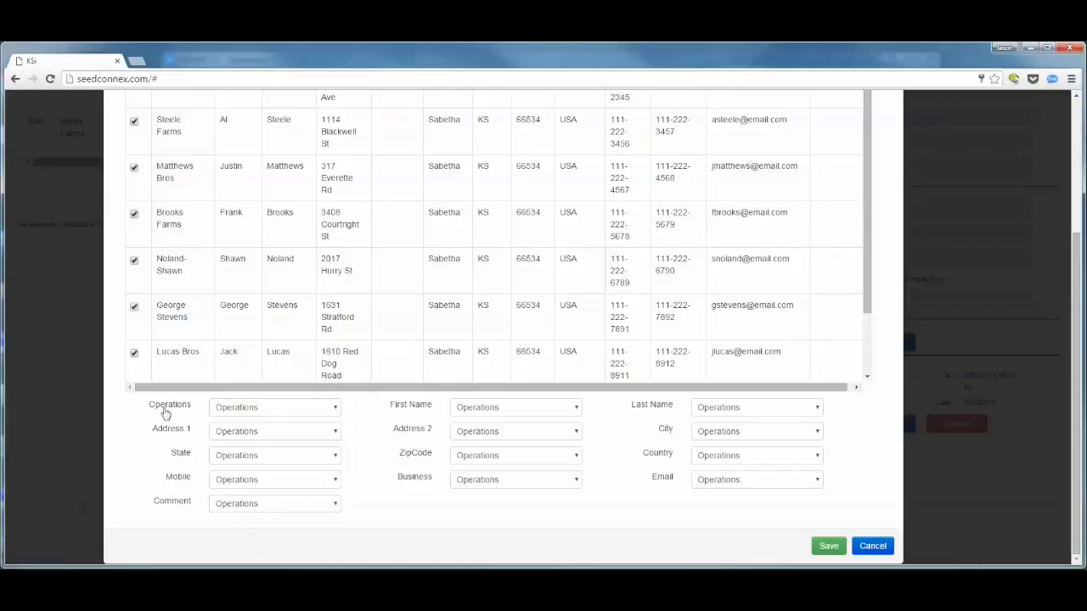
{"action": "mouse_move", "coordinate": [194, 410]}
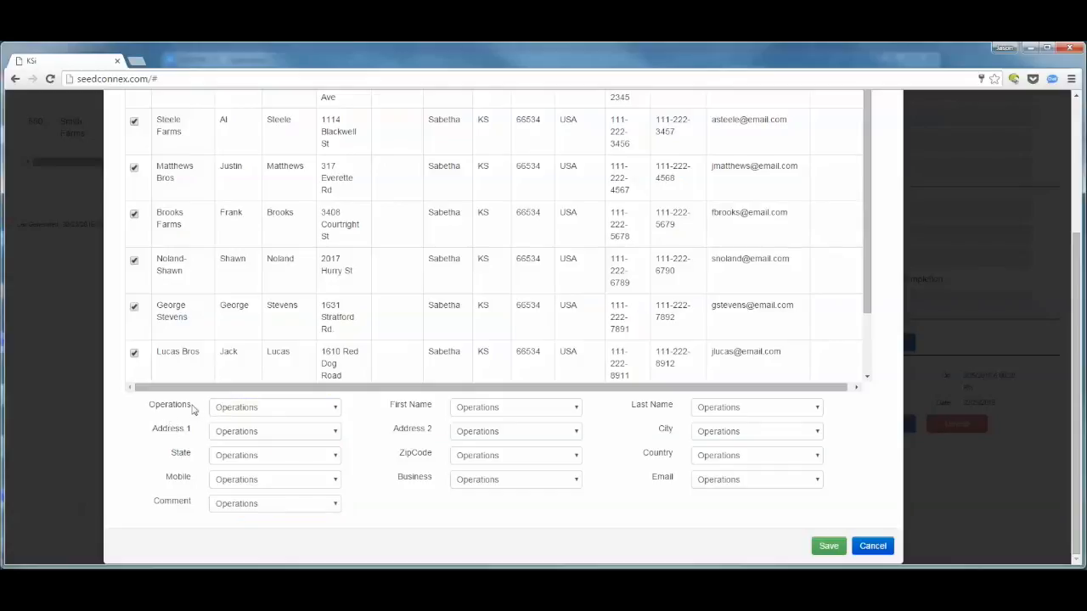
{"action": "mouse_move", "coordinate": [226, 415]}
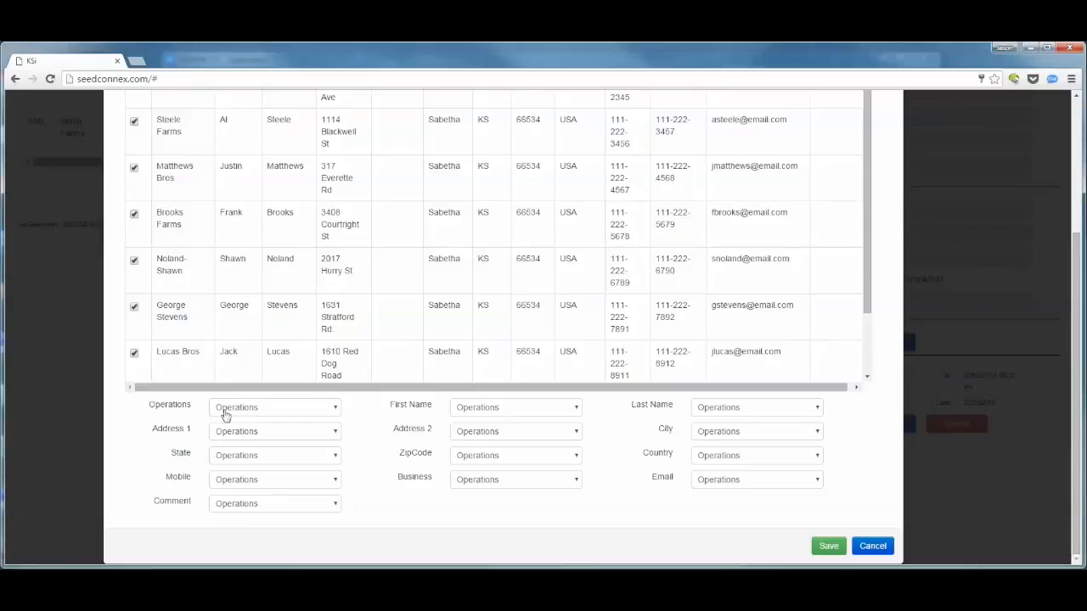
{"action": "mouse_move", "coordinate": [186, 410]}
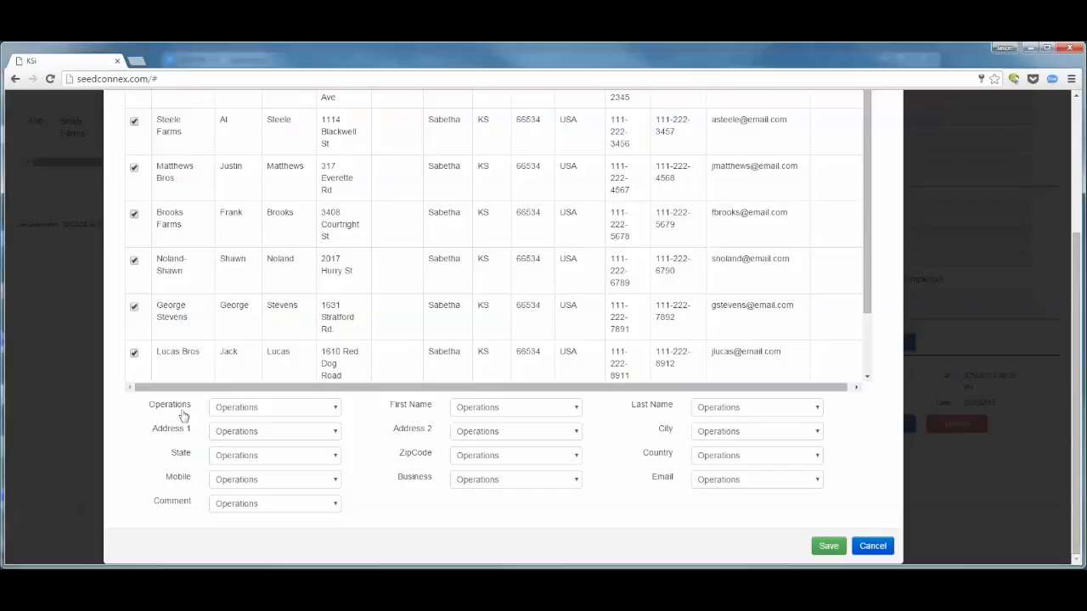
{"action": "mouse_move", "coordinate": [183, 415]}
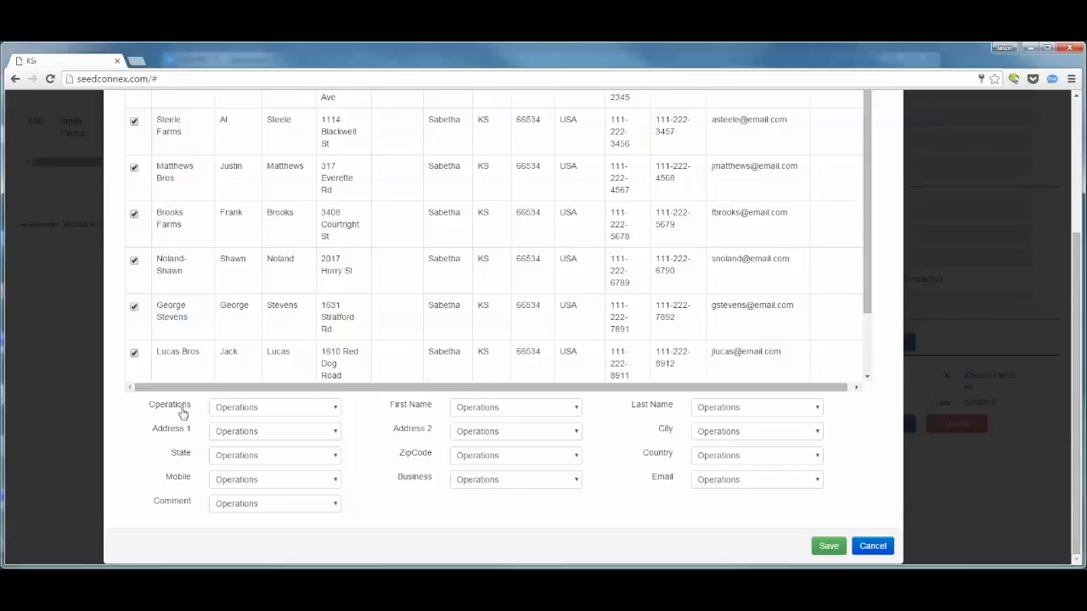
{"action": "mouse_move", "coordinate": [175, 413]}
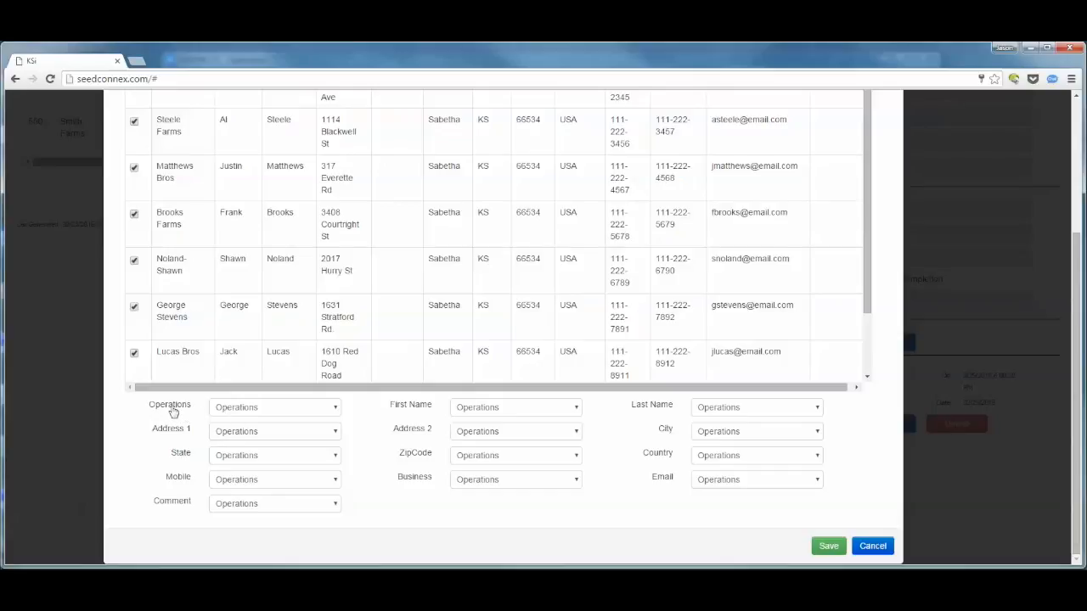
{"action": "left_click", "coordinate": [274, 406]}
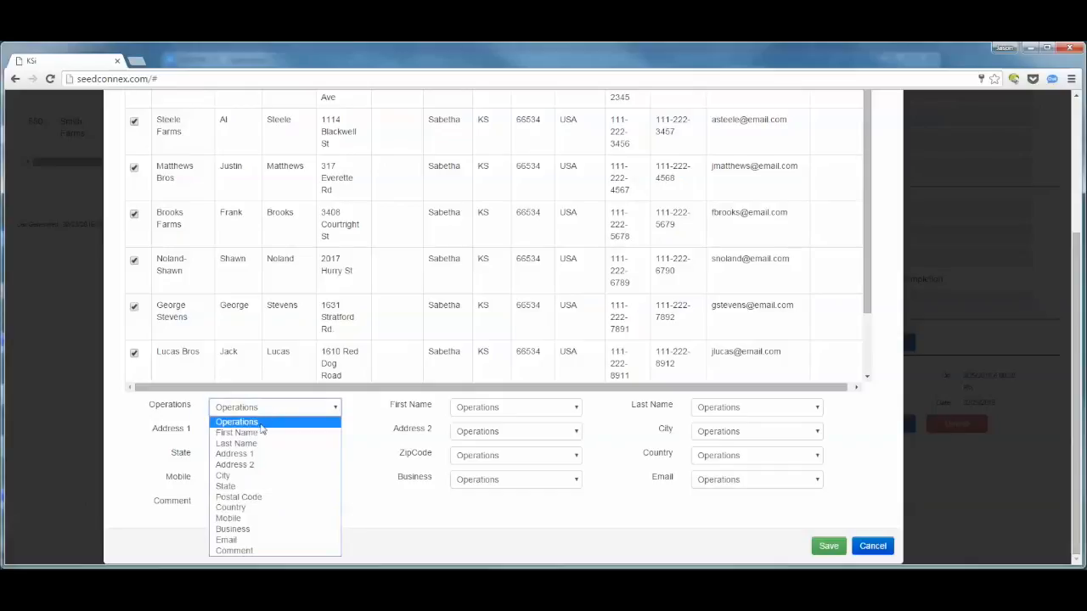
{"action": "left_click", "coordinate": [237, 422]}
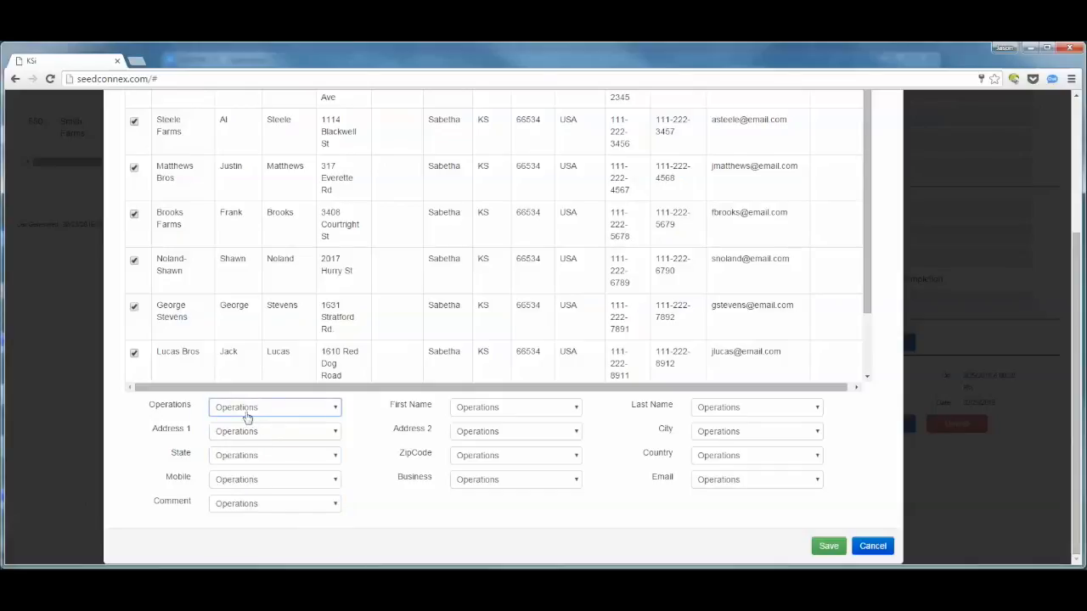
{"action": "mouse_move", "coordinate": [183, 438]}
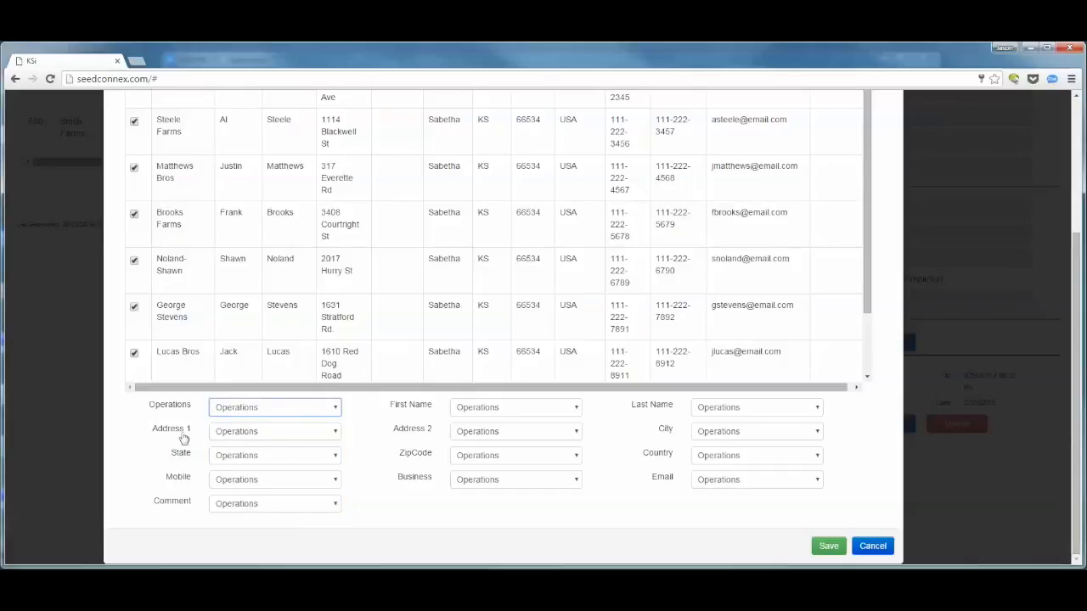
Map Last Name, ZipCode to Postal Code, Country, Mobile and Comment columns.
{"action": "left_click", "coordinate": [516, 407]}
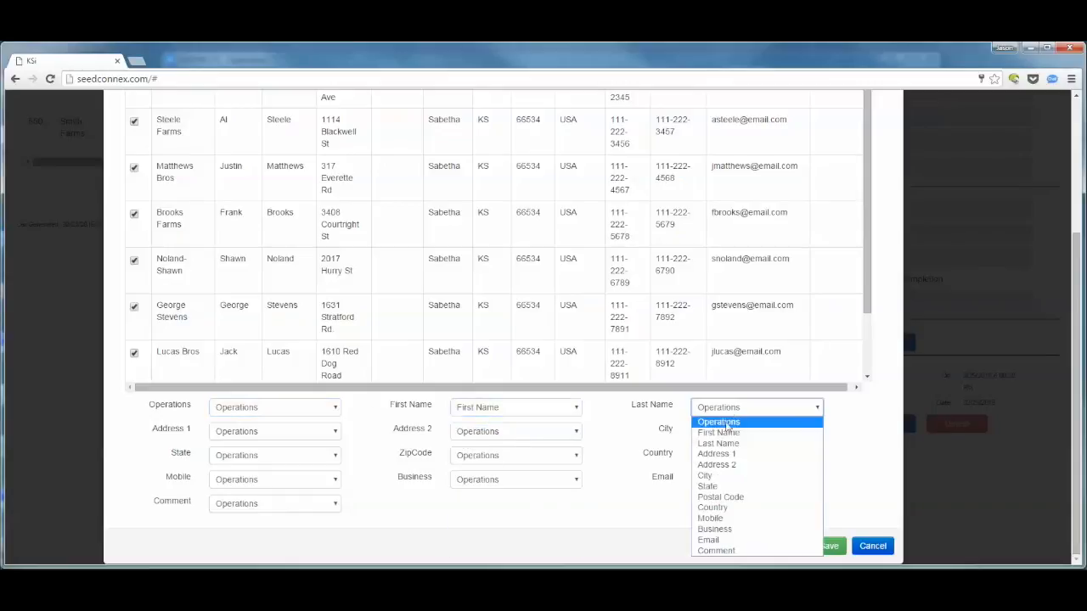
{"action": "left_click", "coordinate": [274, 431]}
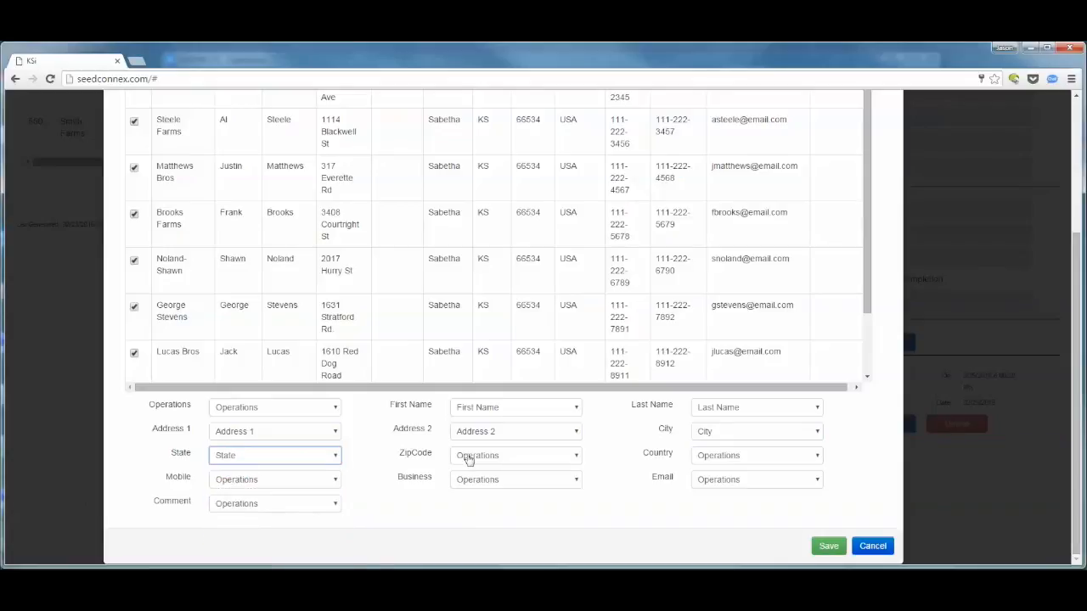
{"action": "left_click", "coordinate": [516, 455]}
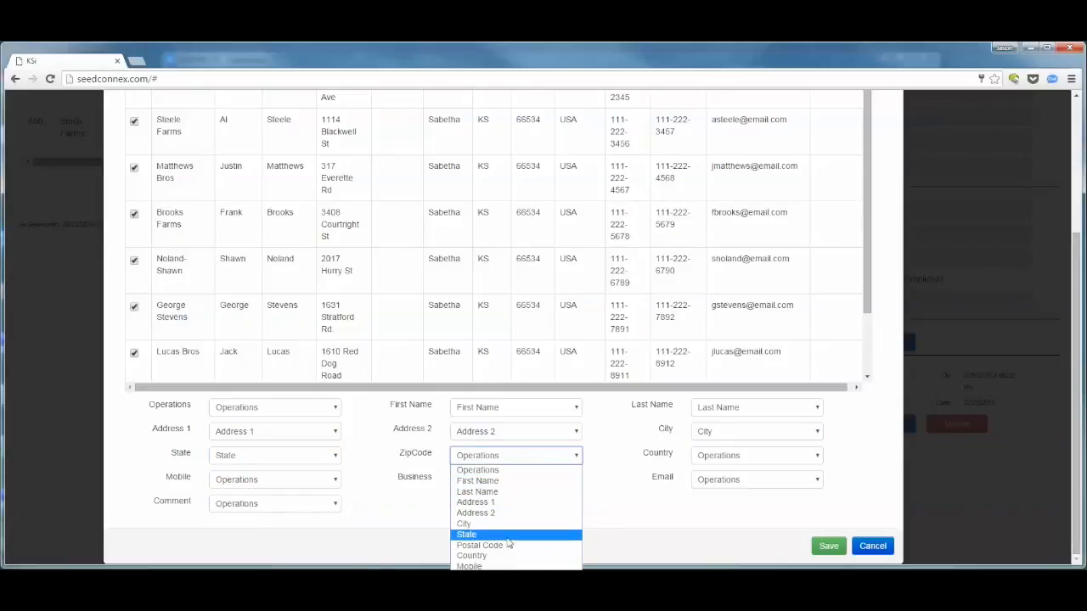
{"action": "left_click", "coordinate": [480, 545]}
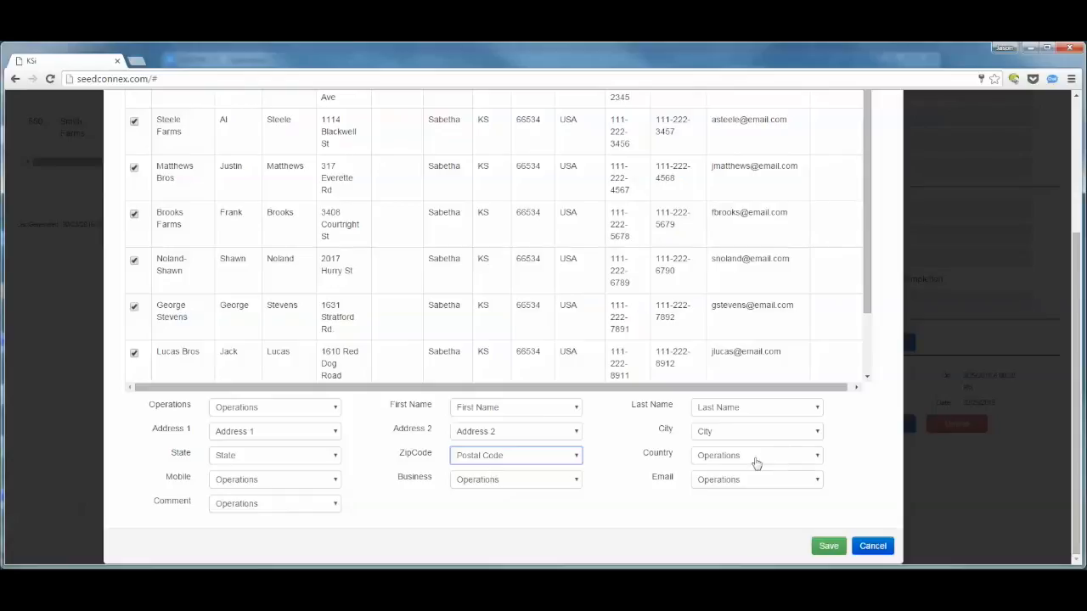
{"action": "left_click", "coordinate": [756, 455]}
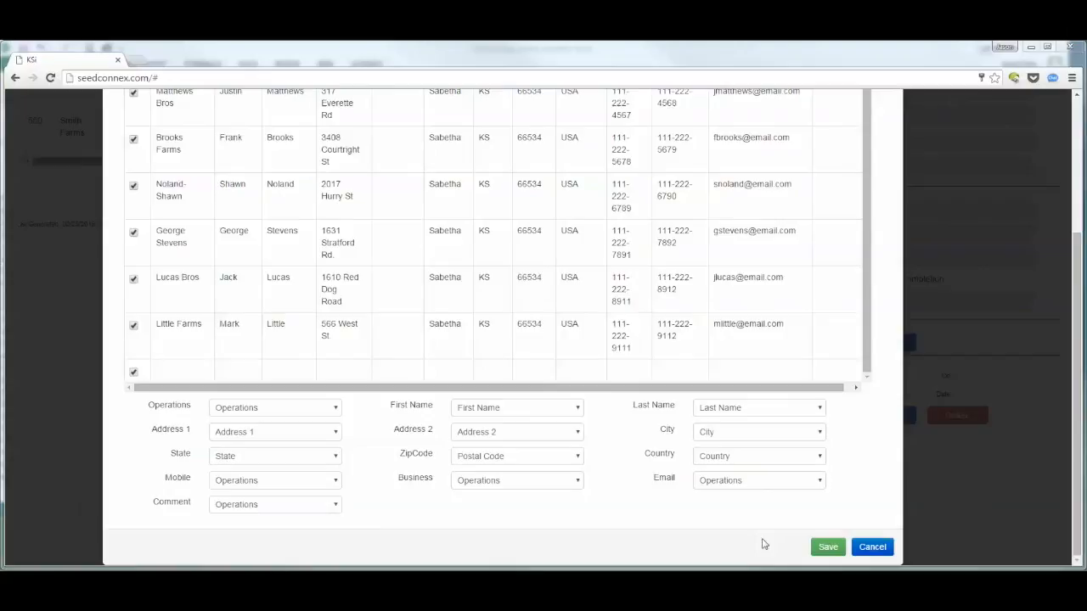
{"action": "left_click", "coordinate": [275, 480]}
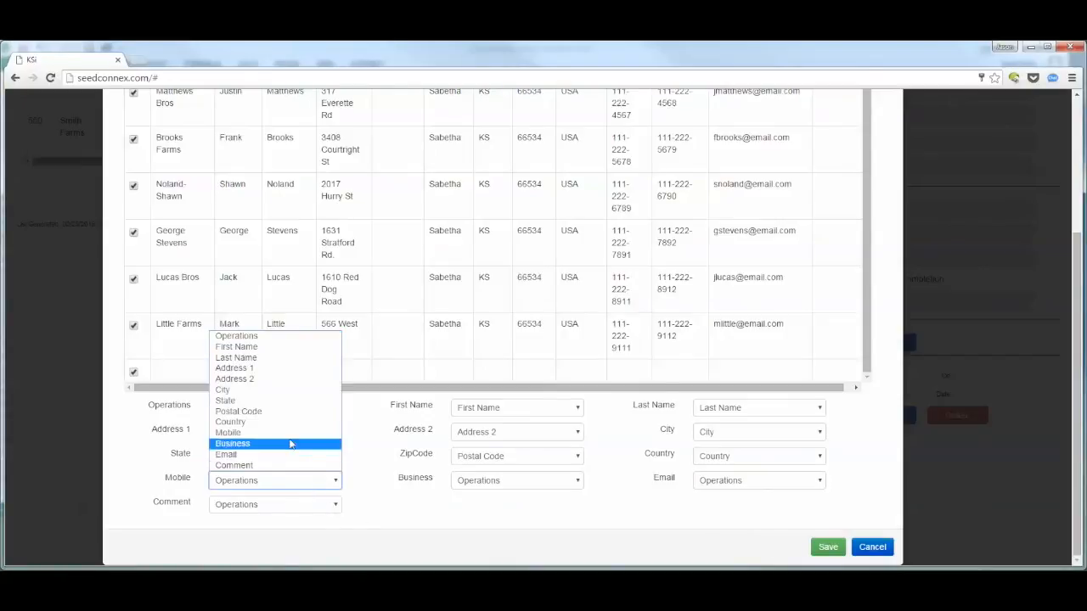
{"action": "left_click", "coordinate": [232, 444]}
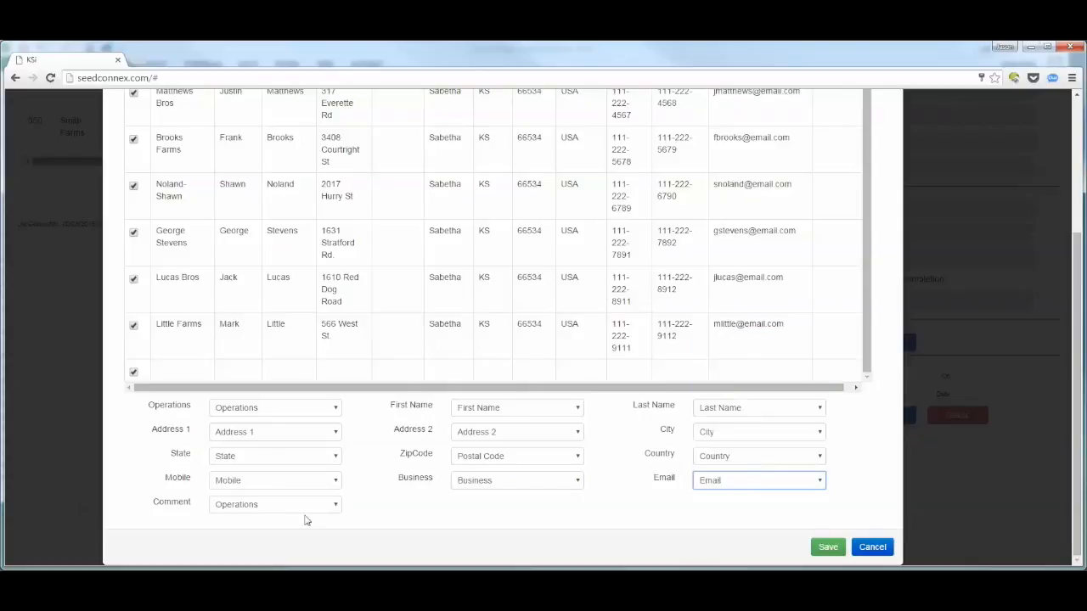
{"action": "left_click", "coordinate": [275, 503]}
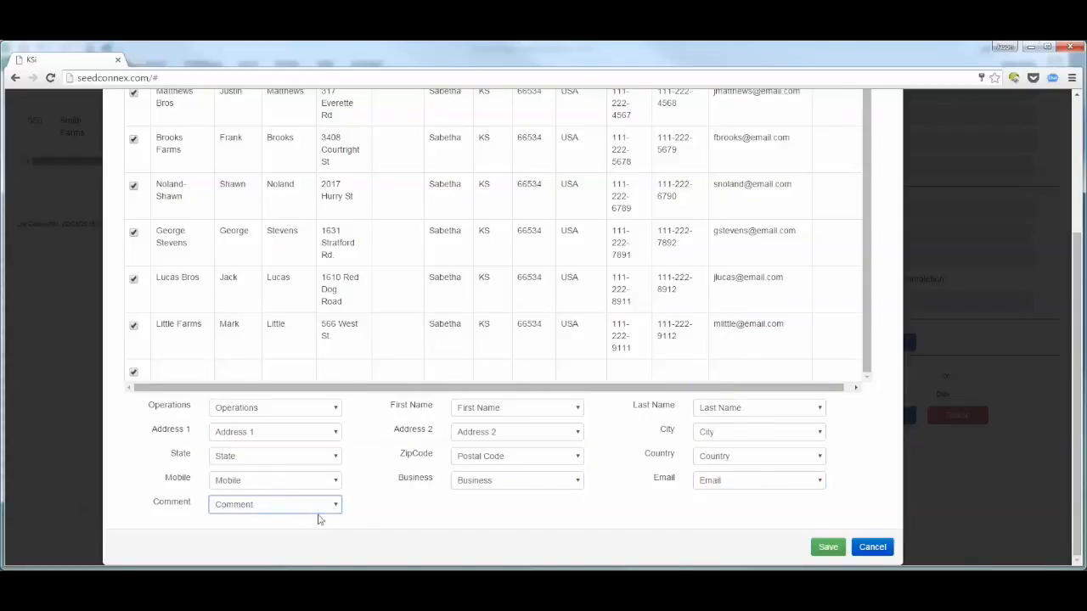
{"action": "mouse_move", "coordinate": [607, 461]}
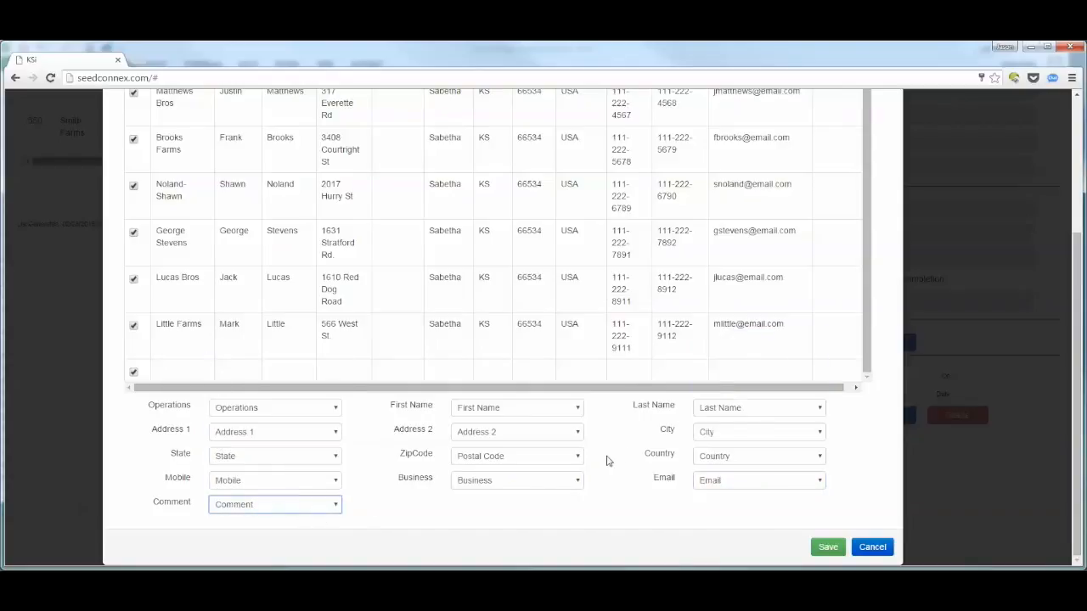
{"action": "mouse_move", "coordinate": [924, 347]}
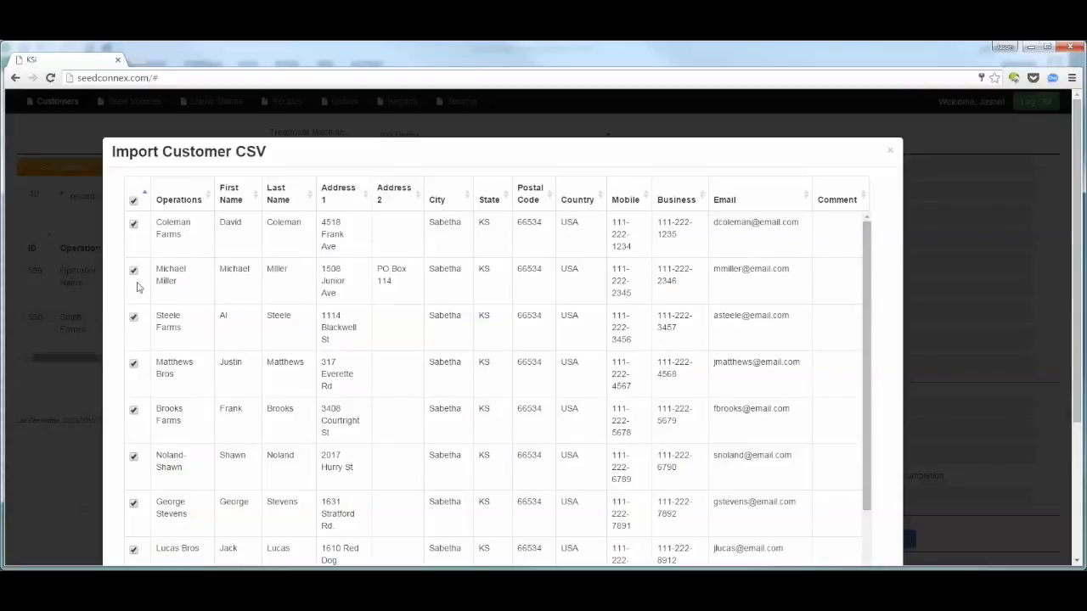
{"action": "mouse_move", "coordinate": [909, 268]}
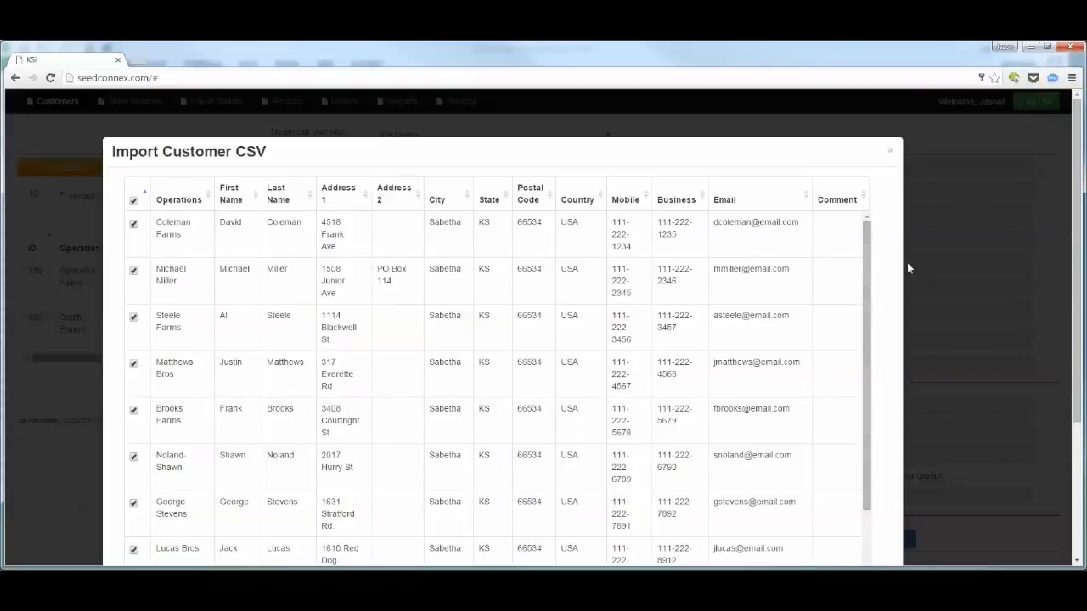
Uncheck the empty last row and save the customer import.
{"action": "scroll", "scroll_direction": "down", "scroll_amount": 3}
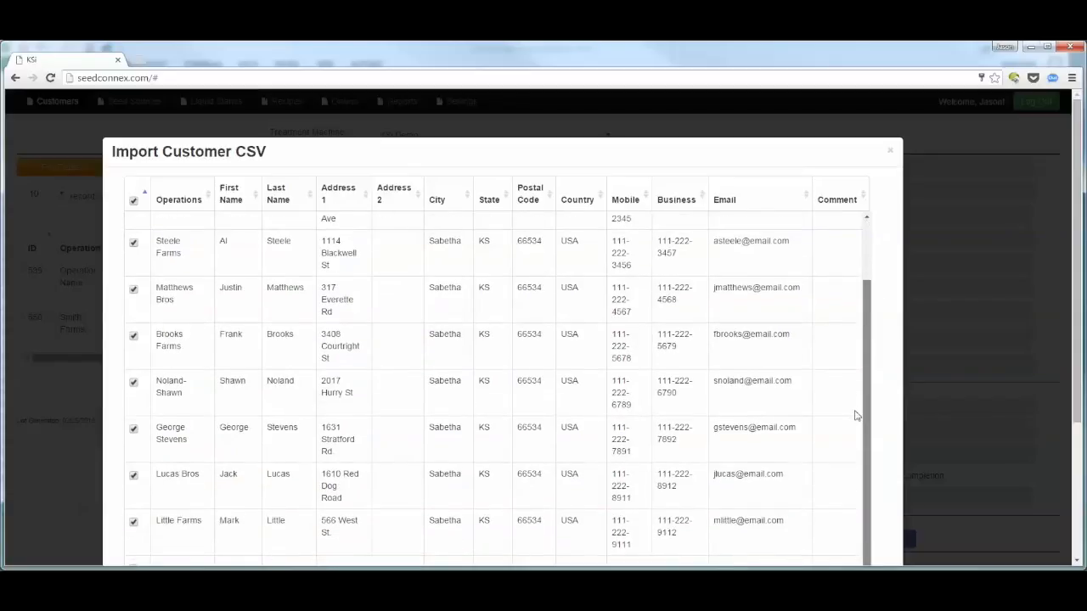
{"action": "scroll", "scroll_direction": "down", "scroll_amount": 3}
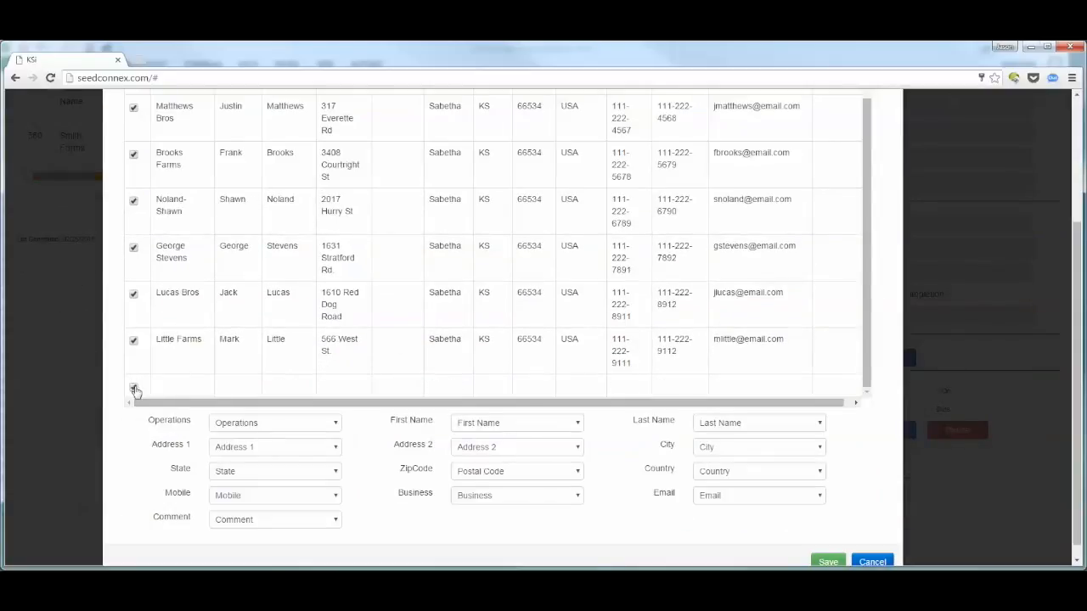
{"action": "left_click", "coordinate": [134, 387]}
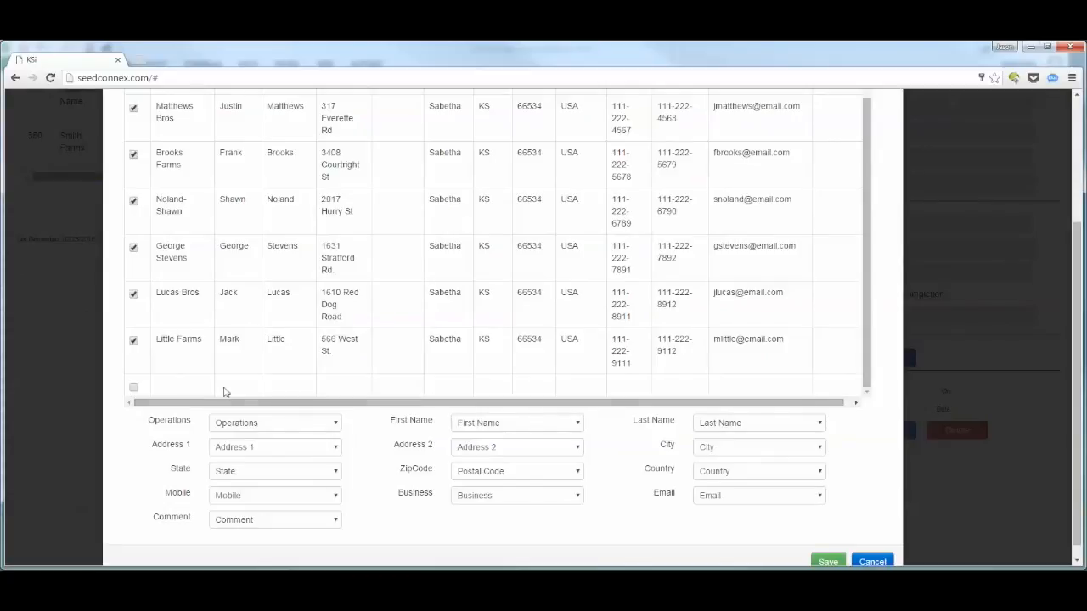
{"action": "mouse_move", "coordinate": [147, 391]}
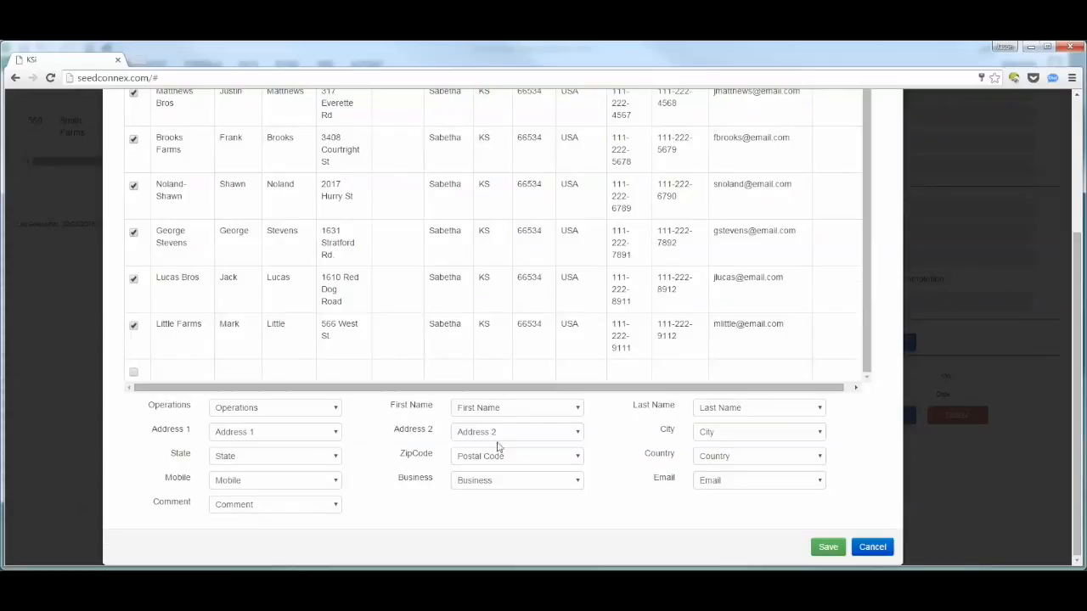
{"action": "left_click", "coordinate": [827, 547]}
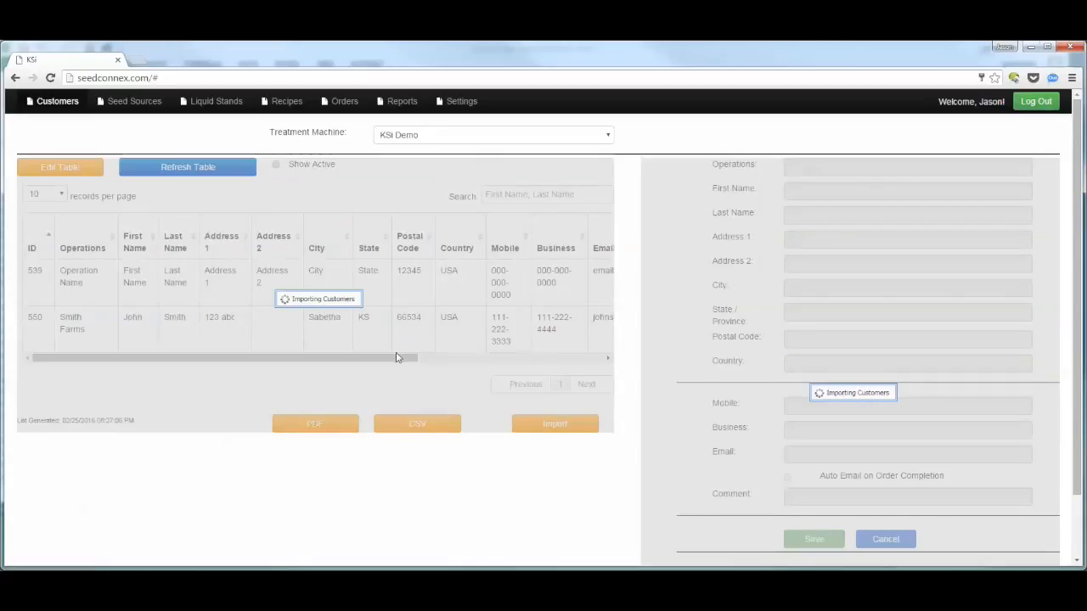
{"action": "mouse_move", "coordinate": [394, 326]}
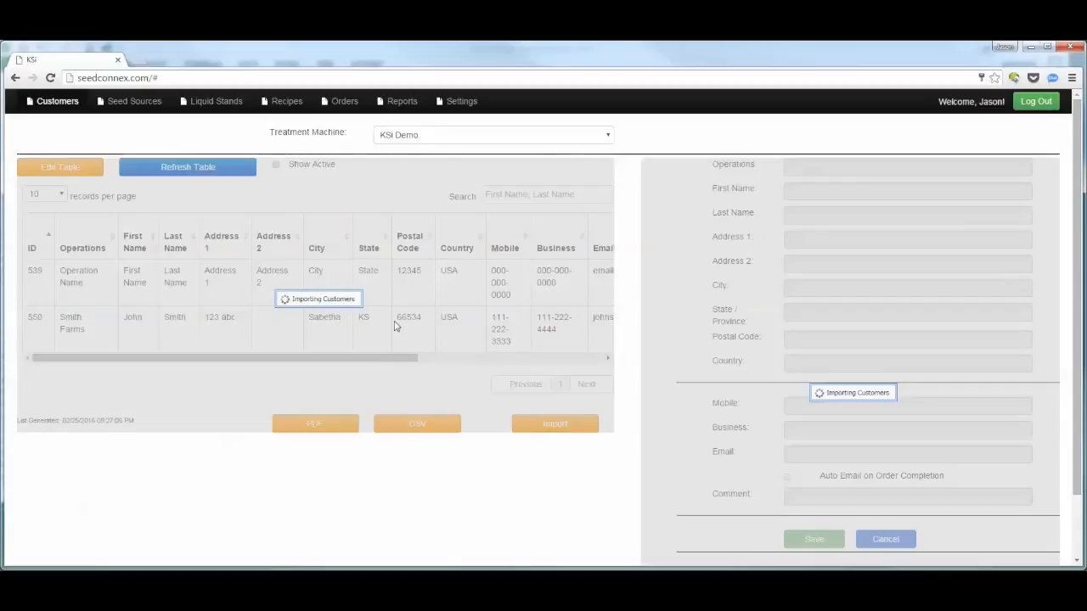
{"action": "mouse_move", "coordinate": [382, 305]}
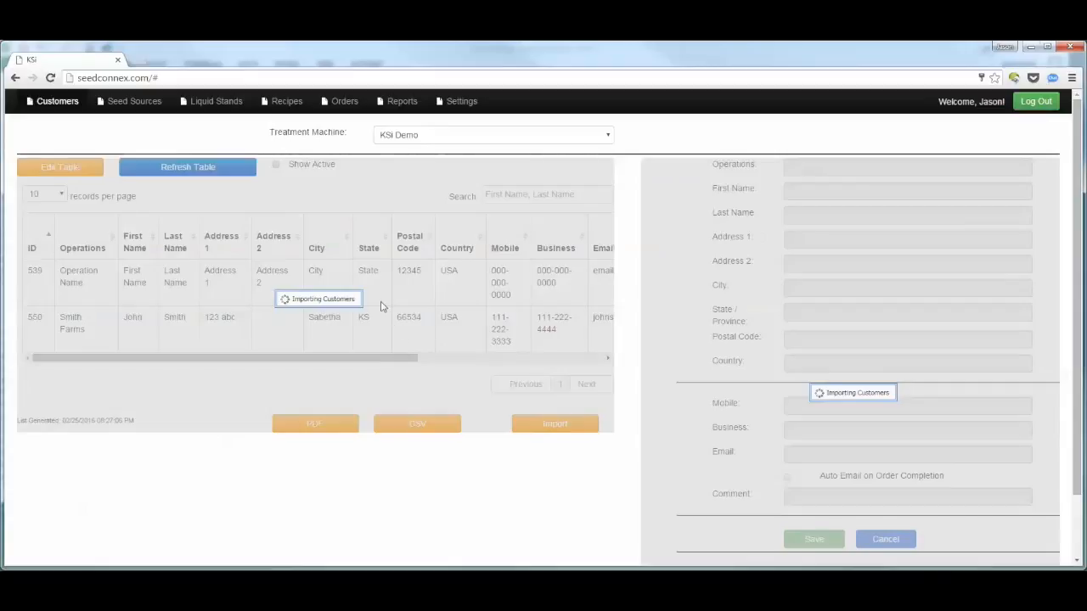
{"action": "mouse_move", "coordinate": [375, 286]}
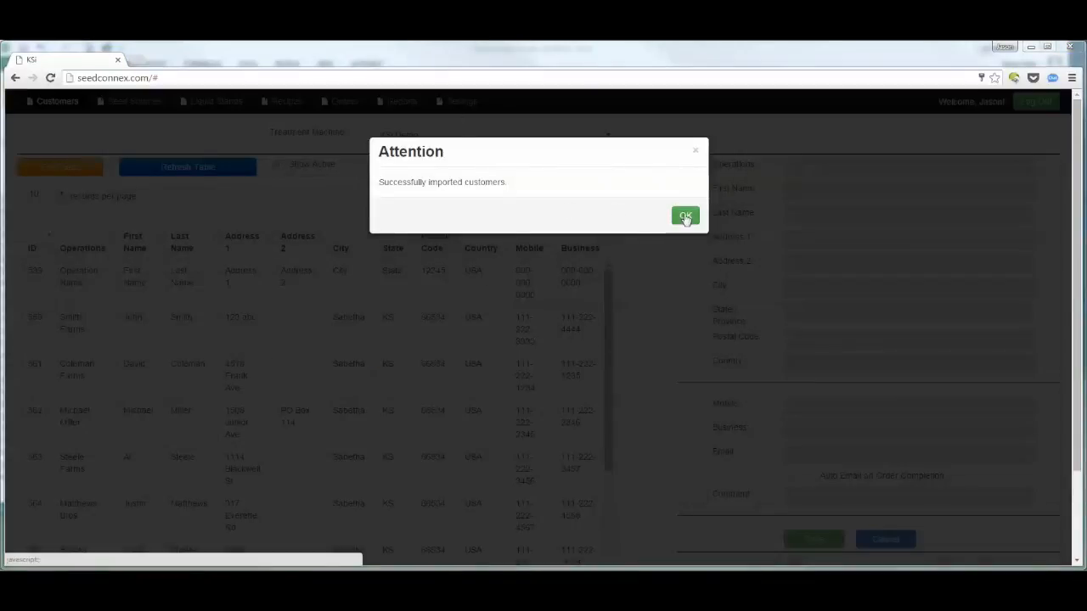
Dismiss the import success message and review Coleman Farms and other new customers.
{"action": "left_click", "coordinate": [686, 216]}
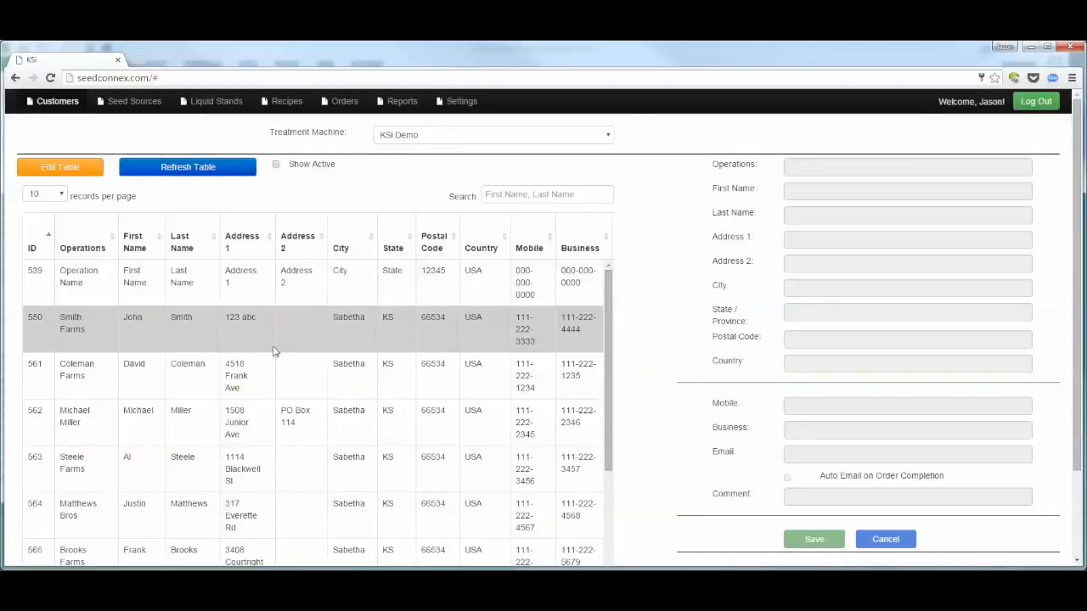
{"action": "scroll", "scroll_direction": "down", "scroll_amount": 3}
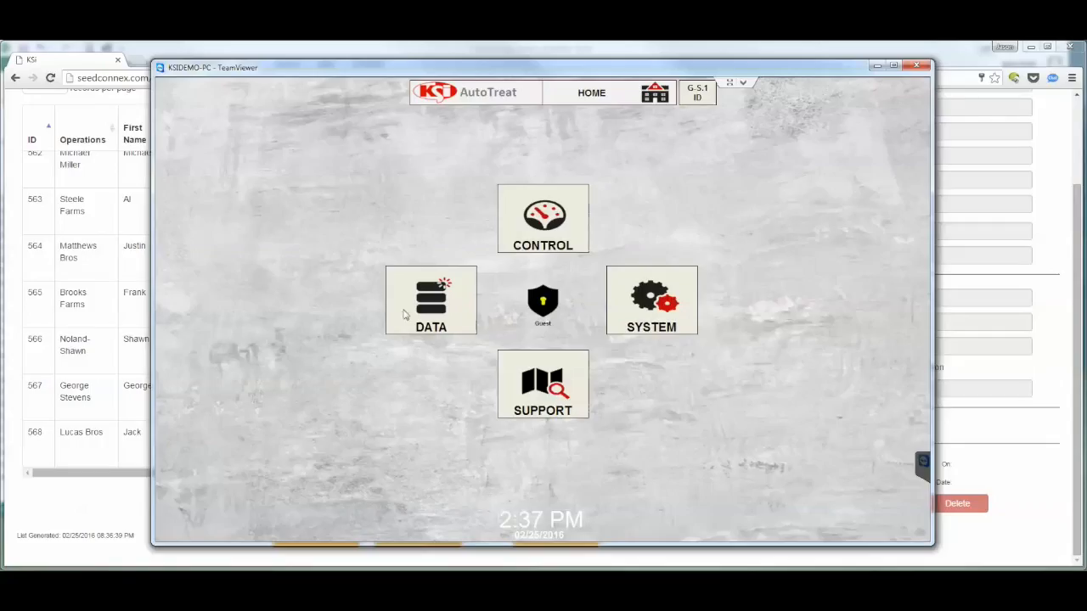
In AutoTreat DATA, view the Steele Farms, Matthews Bros and Brooks Farms details.
{"action": "left_click", "coordinate": [431, 300]}
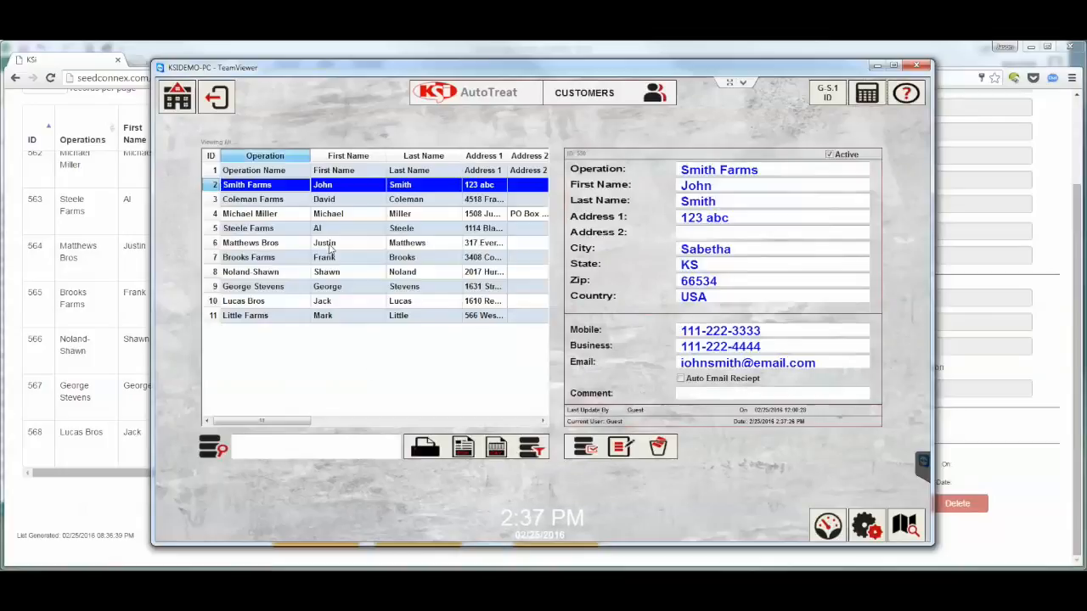
{"action": "left_click", "coordinate": [248, 228]}
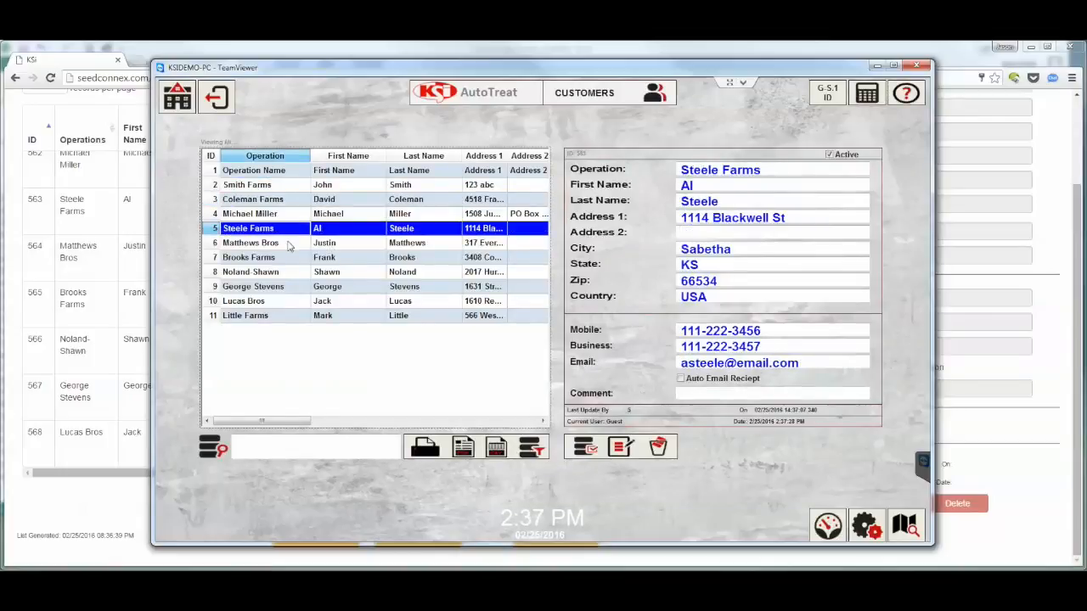
{"action": "left_click", "coordinate": [249, 242]}
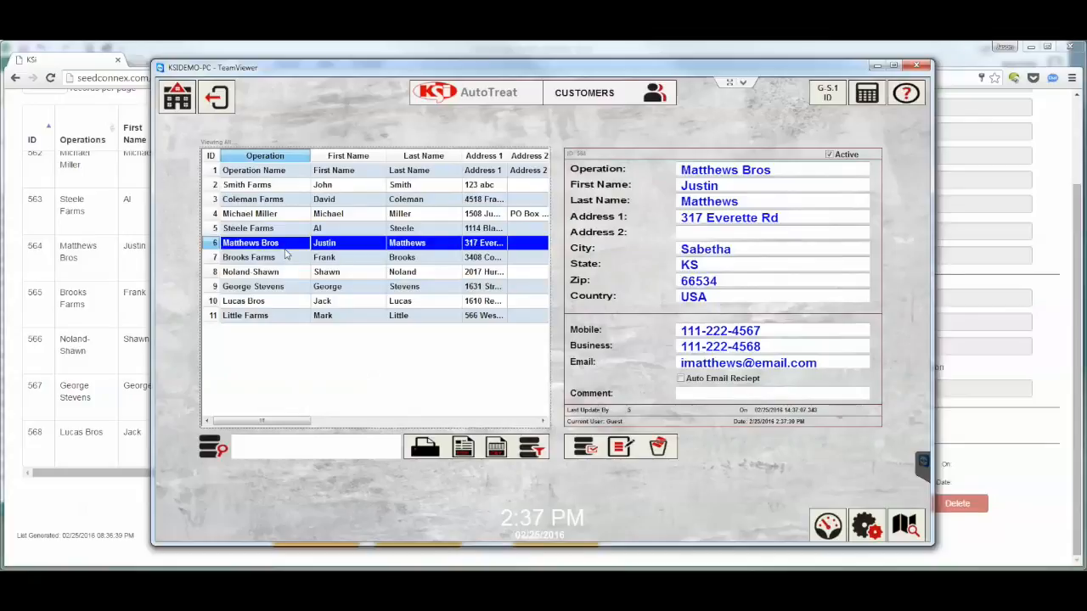
{"action": "left_click", "coordinate": [249, 257]}
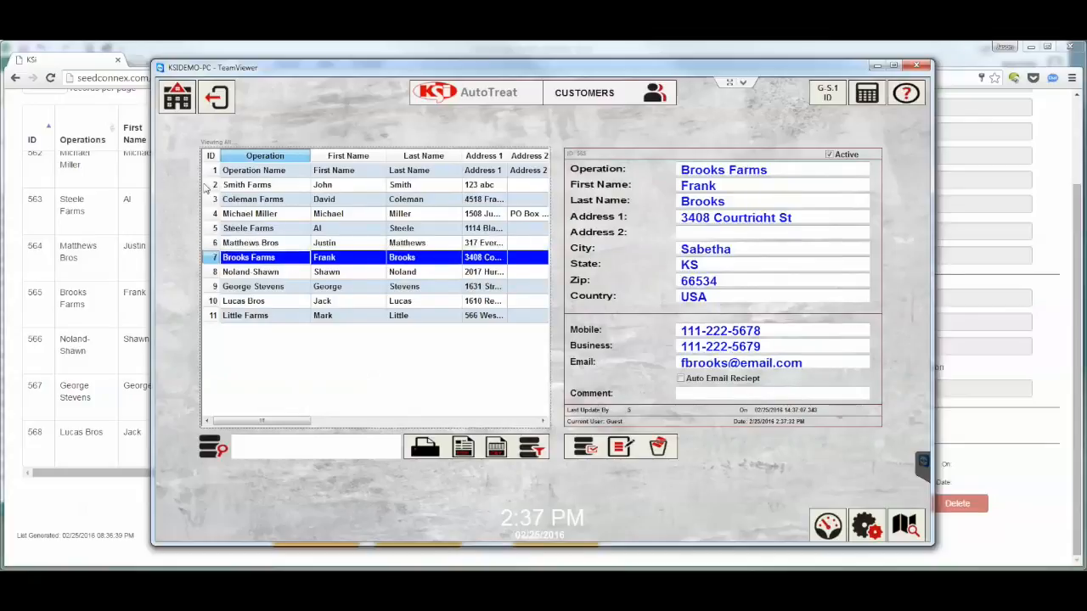